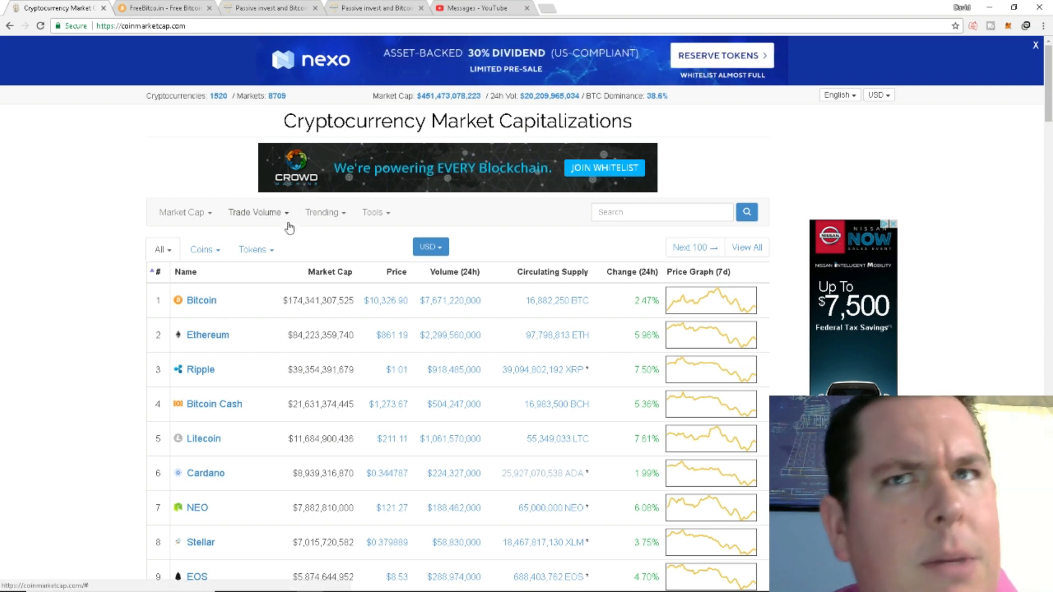
# Scroll up and down through the CoinMarketCap page
pyautogui.scroll(-3)
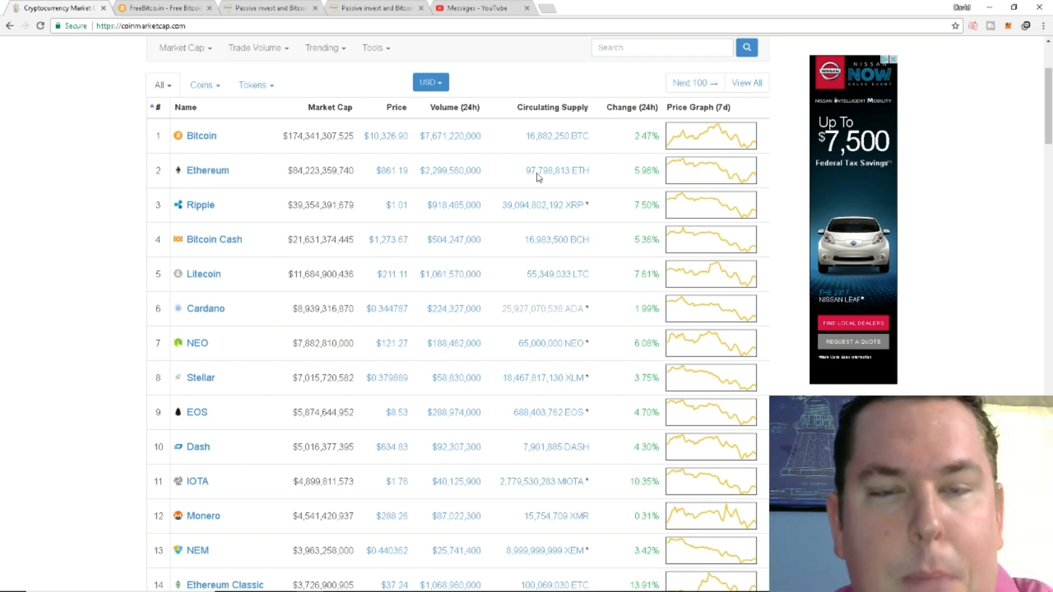
pyautogui.moveTo(395, 151)
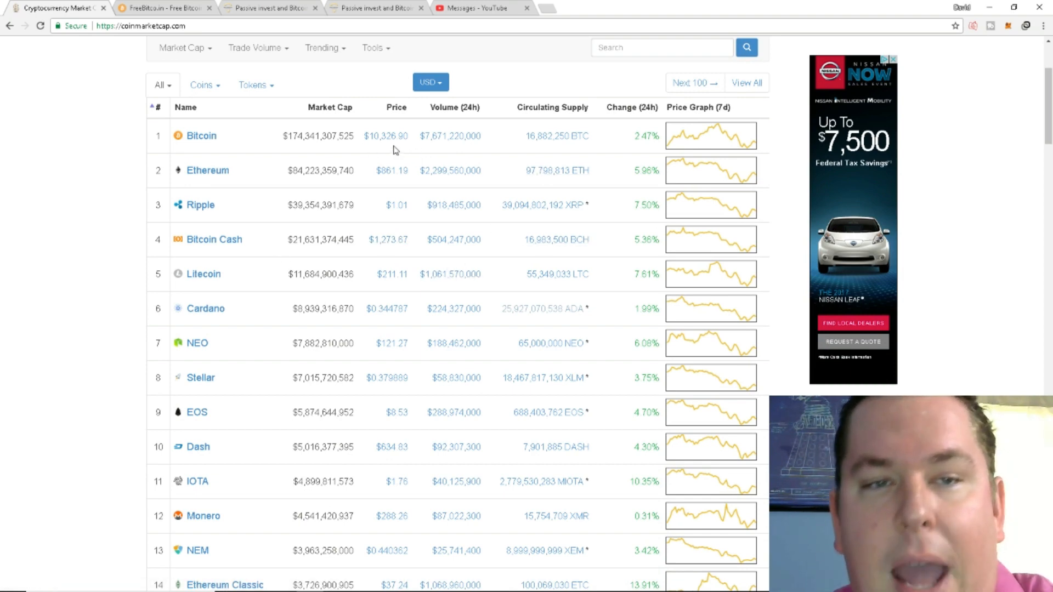
pyautogui.moveTo(796, 151)
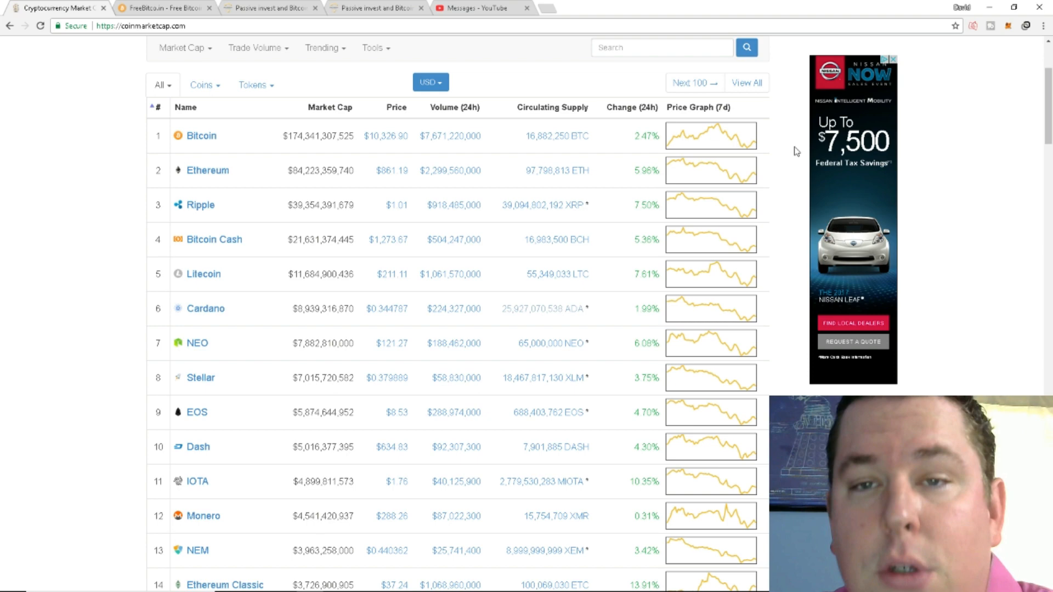
pyautogui.moveTo(743, 132)
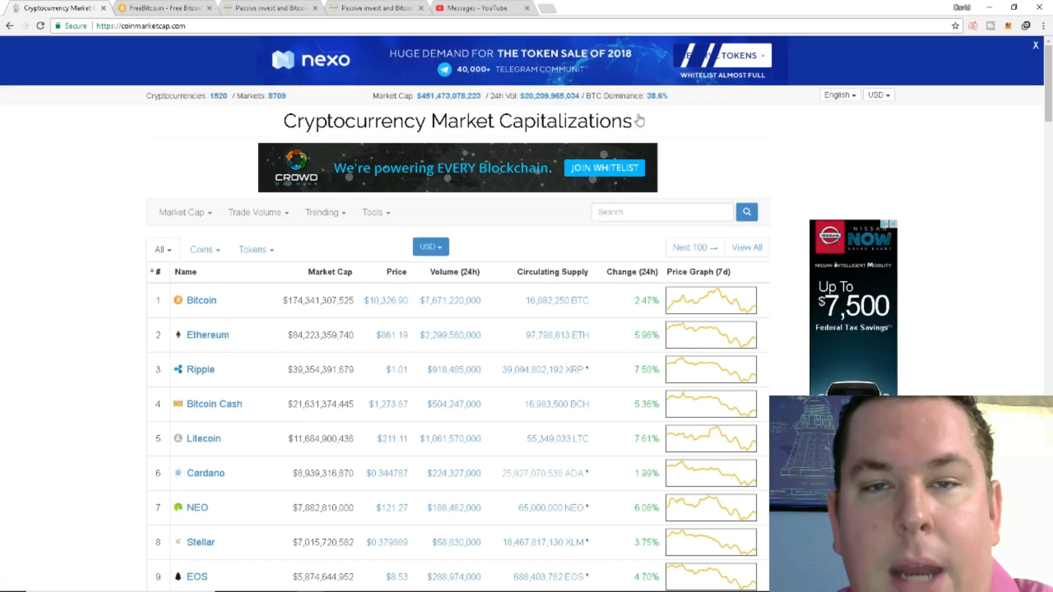
pyautogui.scroll(-3)
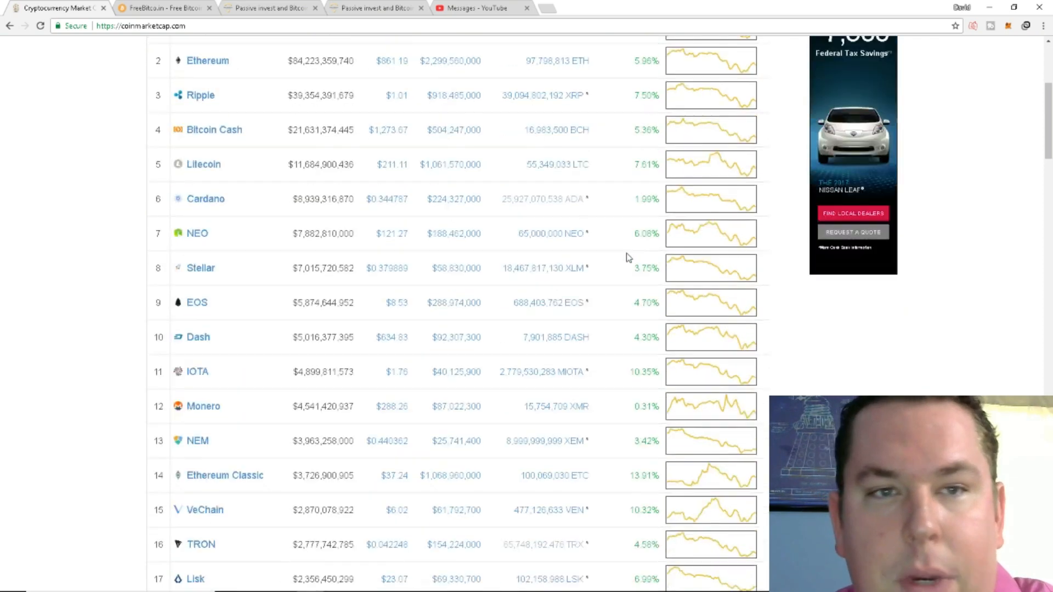
pyautogui.scroll(3)
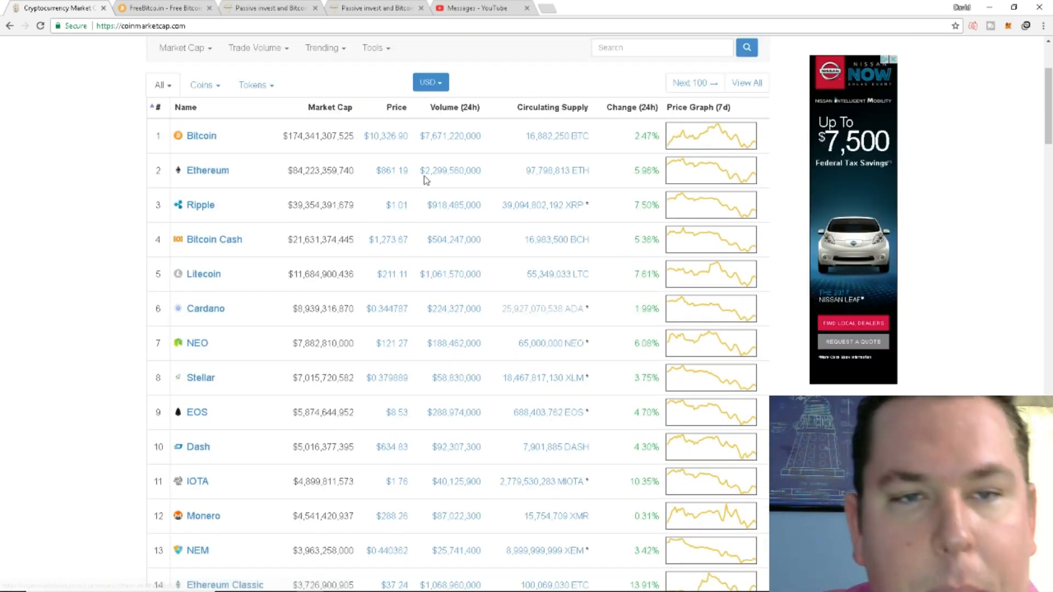
pyautogui.scroll(-3)
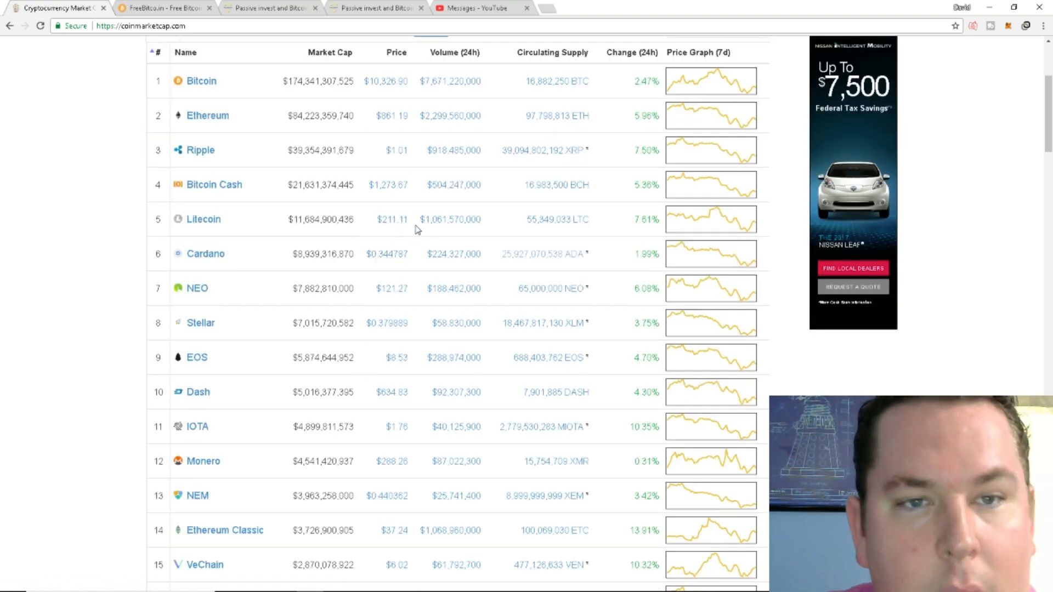
pyautogui.scroll(-3)
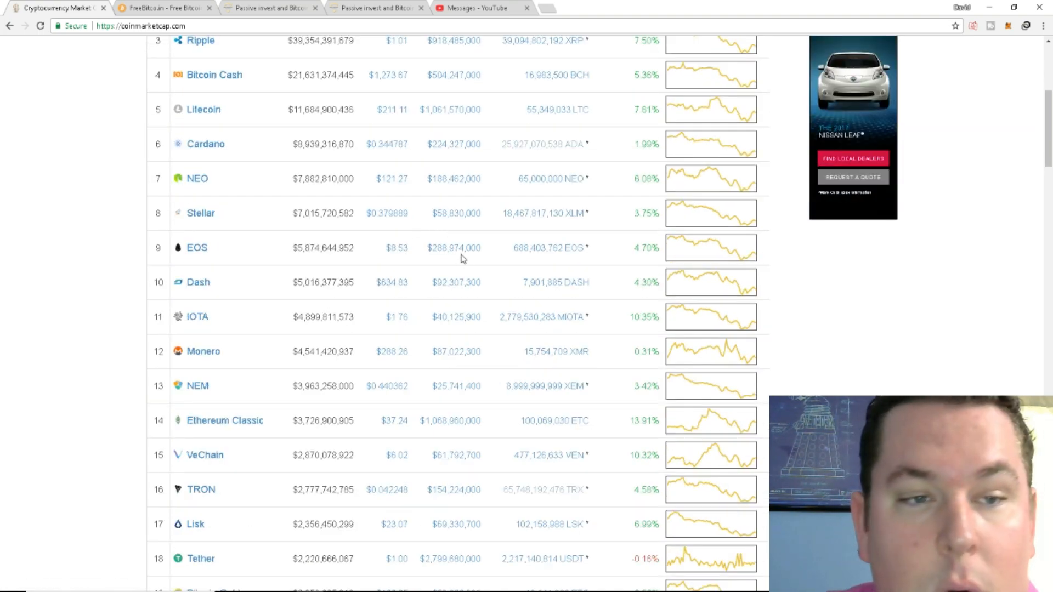
pyautogui.scroll(3)
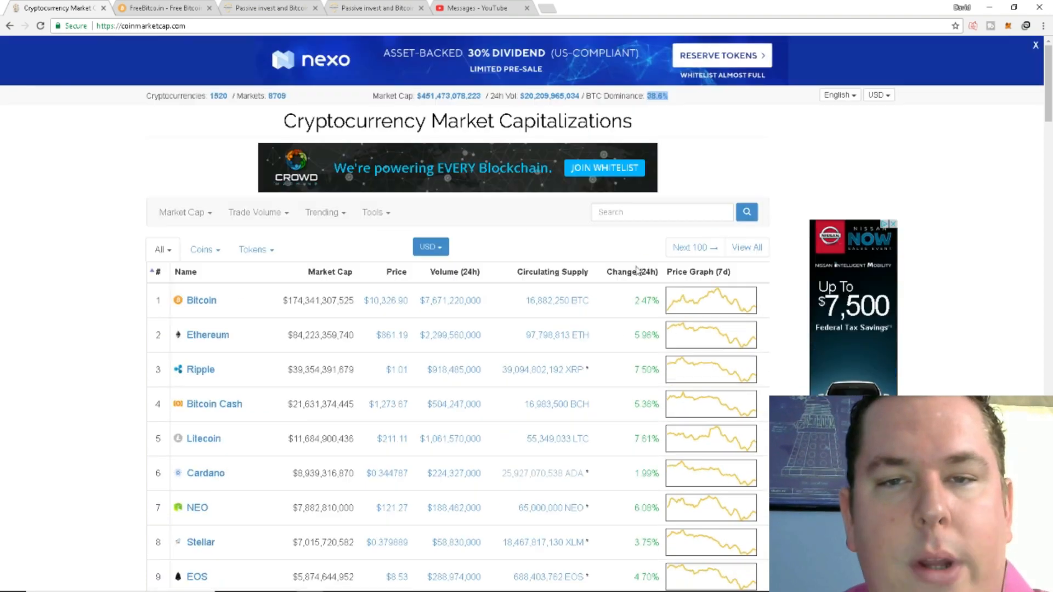
# Search 'ele', open Electroneum (ETN), and scroll through its price charts
pyautogui.write('ele')
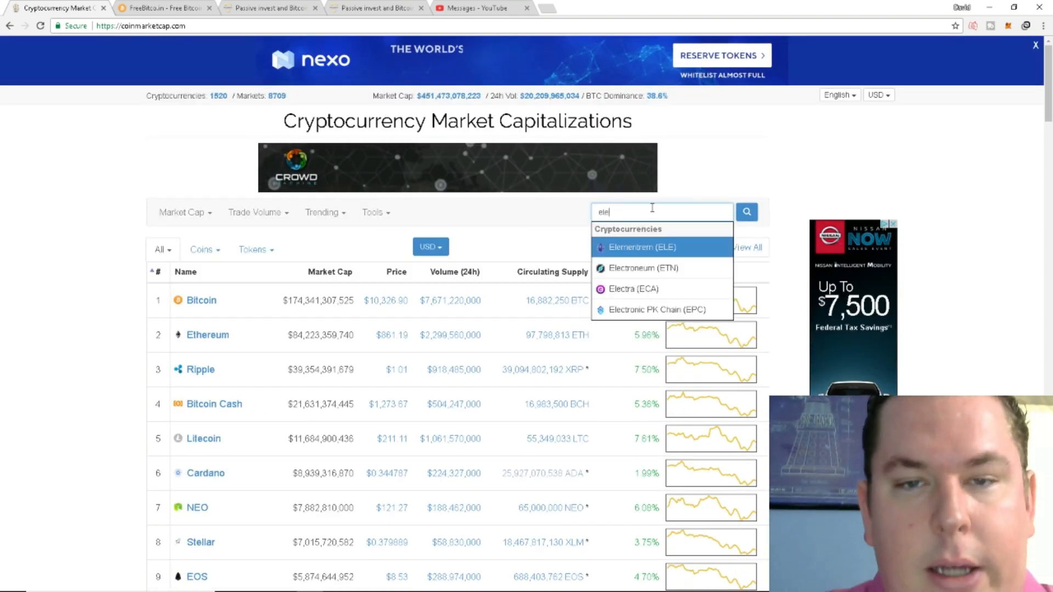
pyautogui.click(645, 268)
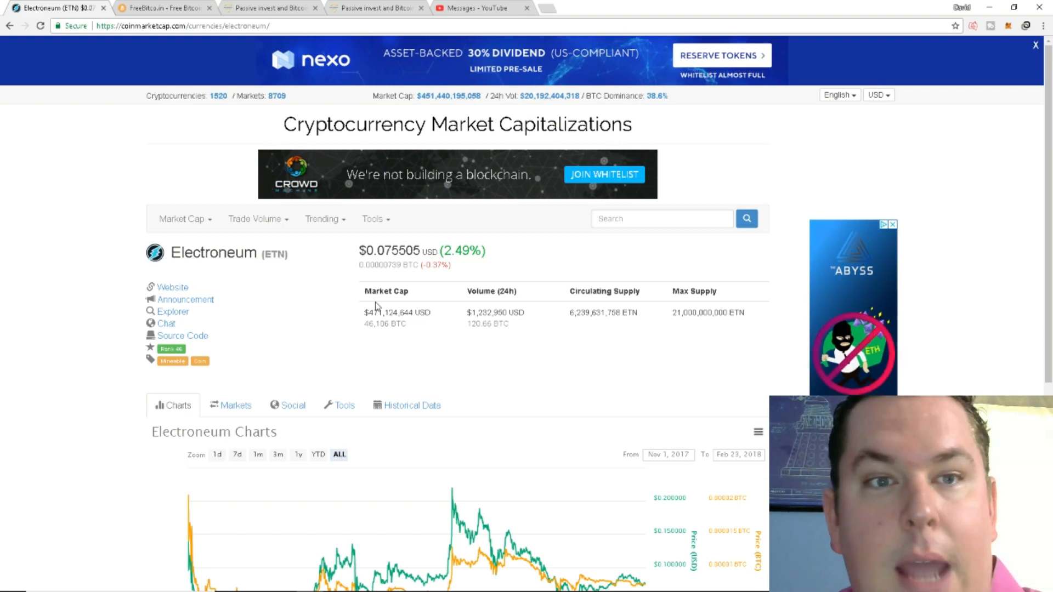
pyautogui.scroll(-3)
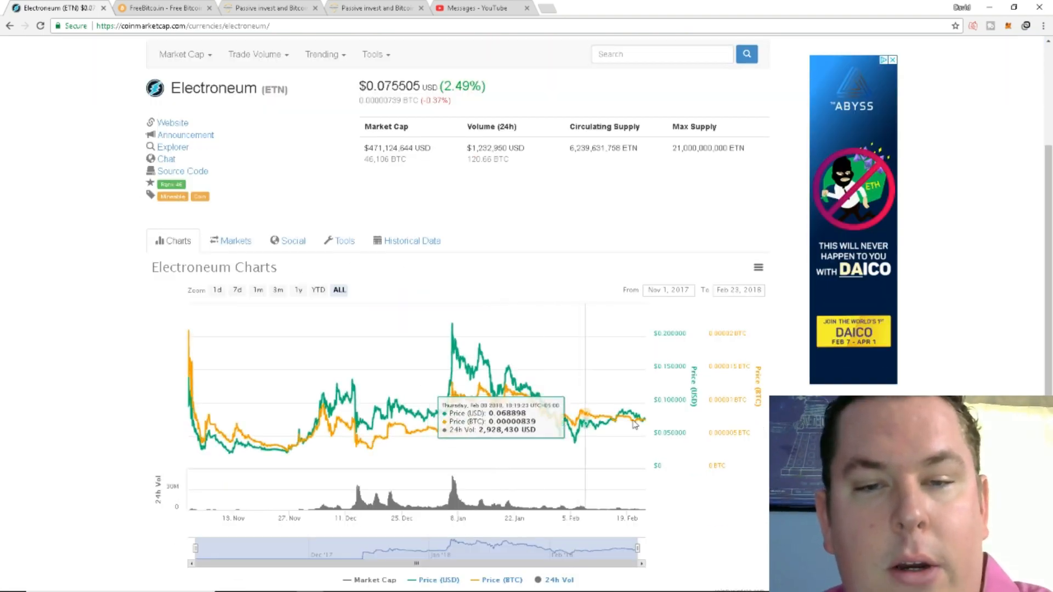
pyautogui.moveTo(249, 303)
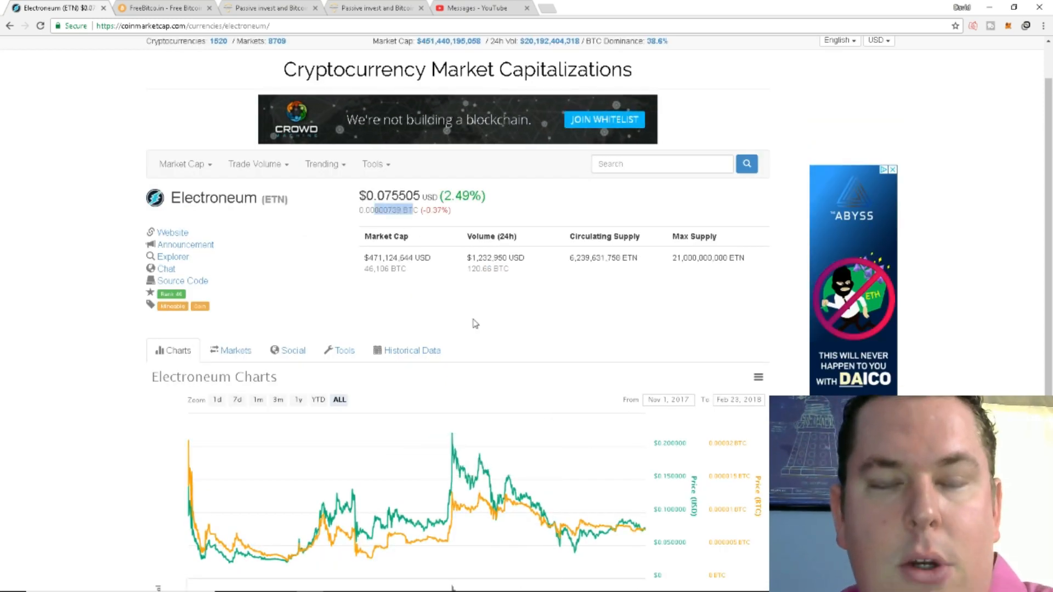
pyautogui.scroll(-3)
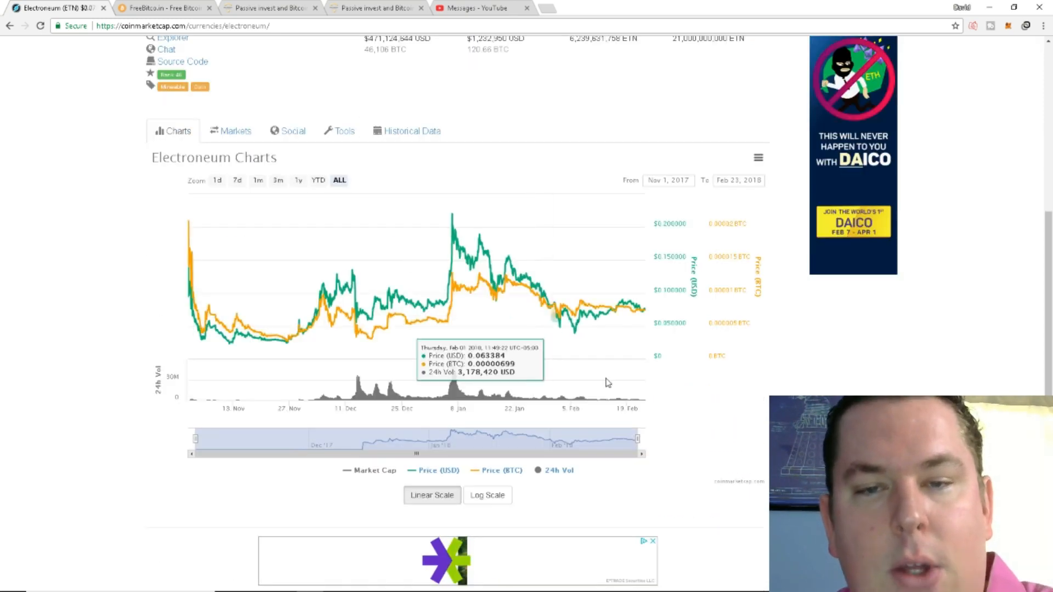
pyautogui.moveTo(605, 309)
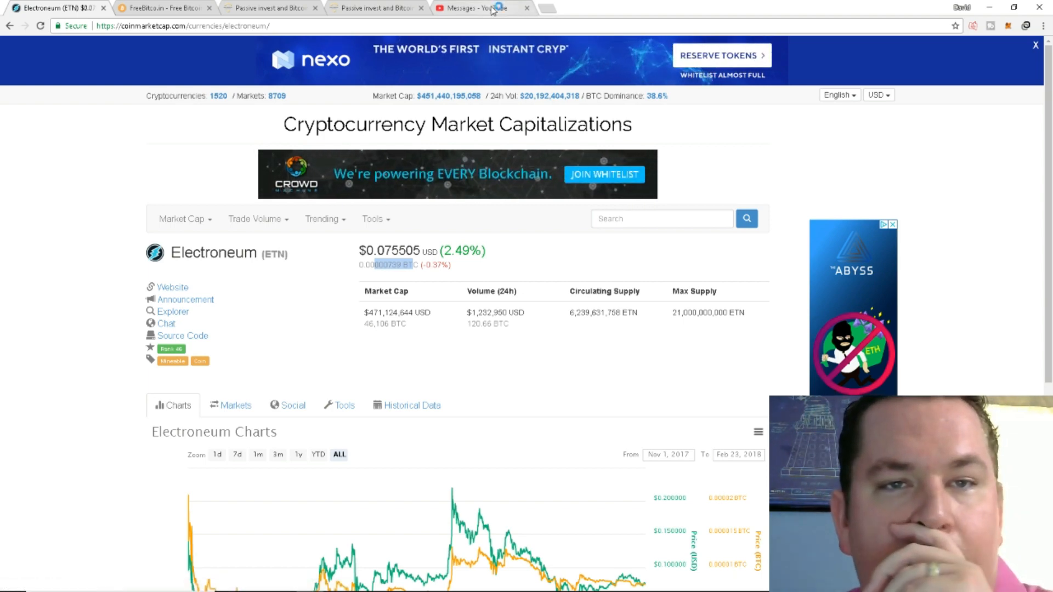
# Read the approved channel messages in YouTube Studio, then close the Messages tab
pyautogui.click(471, 7)
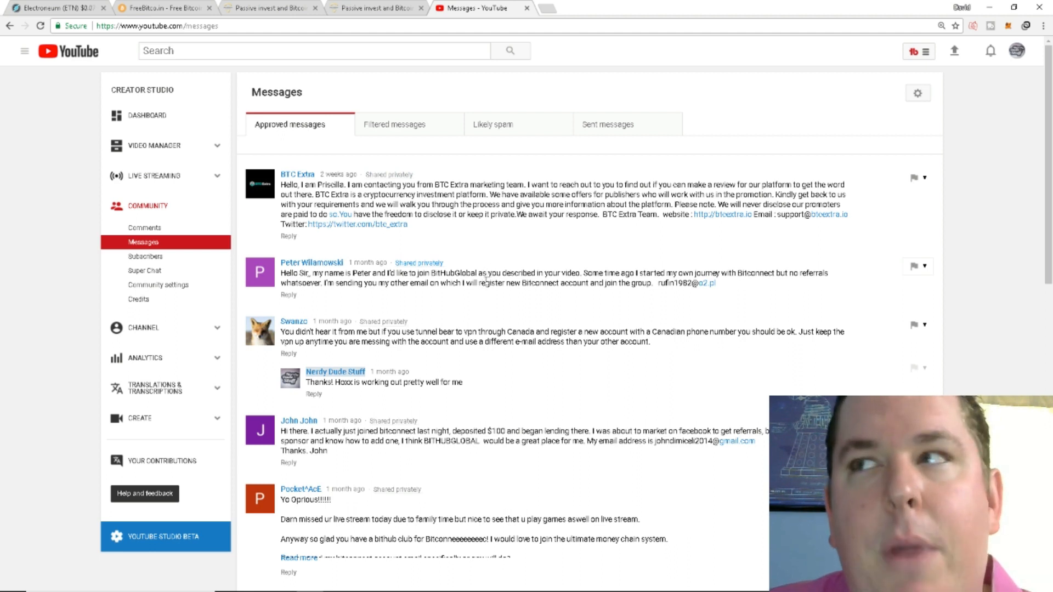
pyautogui.moveTo(471, 307)
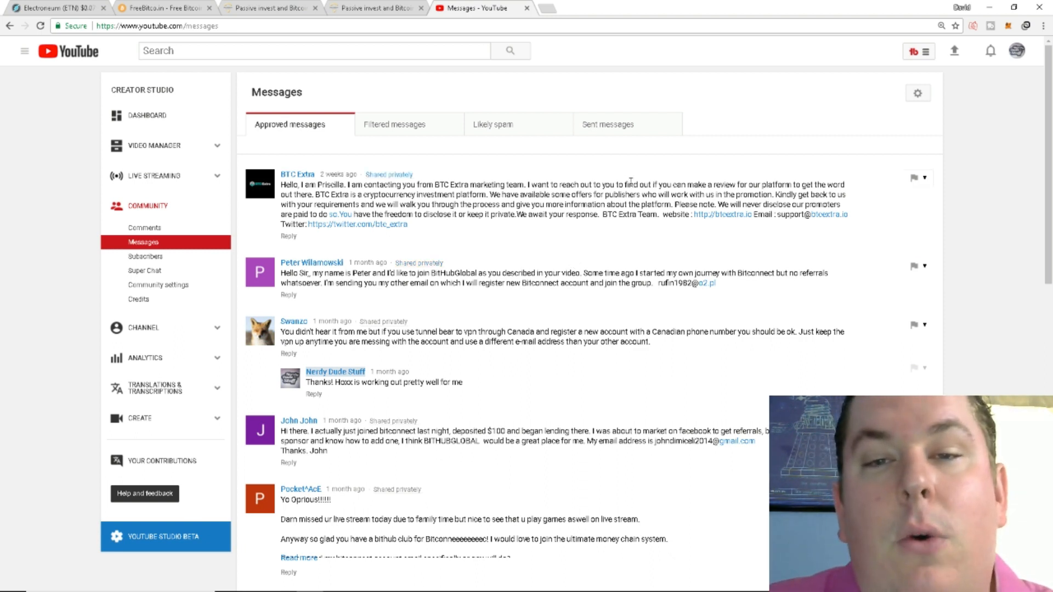
pyautogui.moveTo(444, 205); pyautogui.dragTo(699, 205)
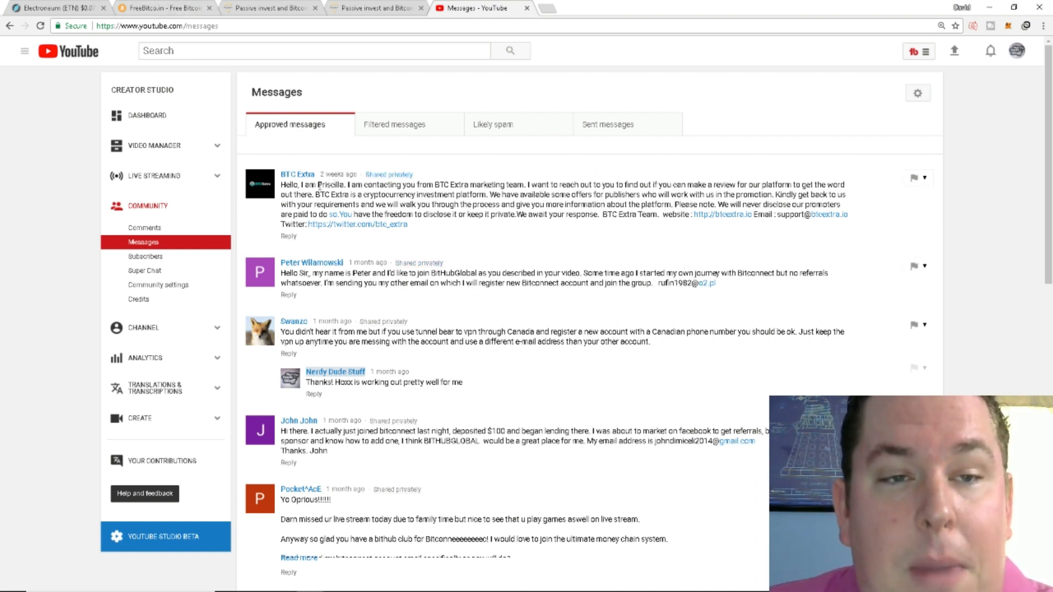
pyautogui.doubleClick(331, 184)
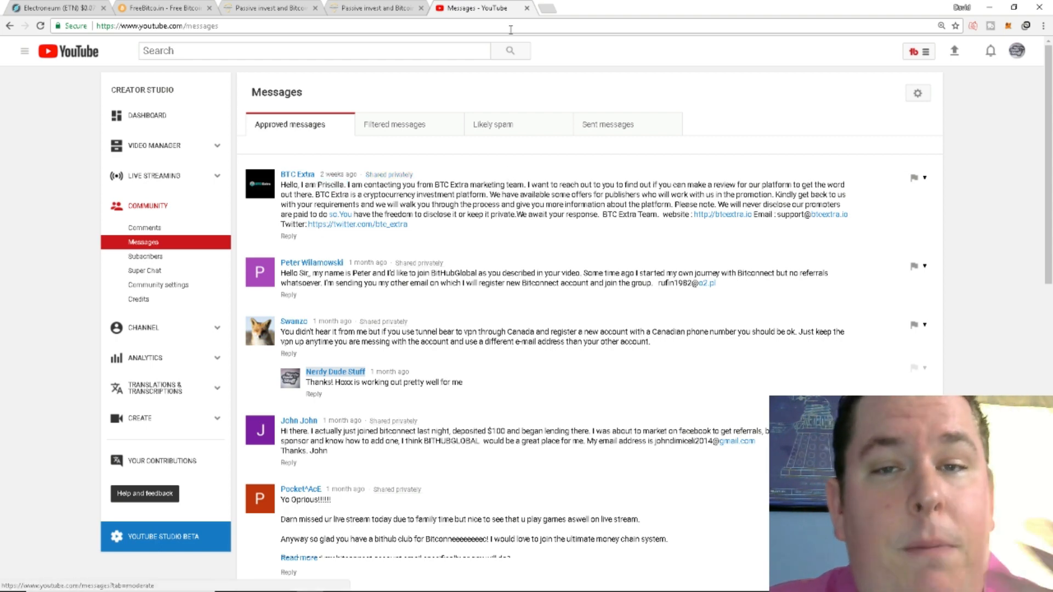
pyautogui.click(376, 7)
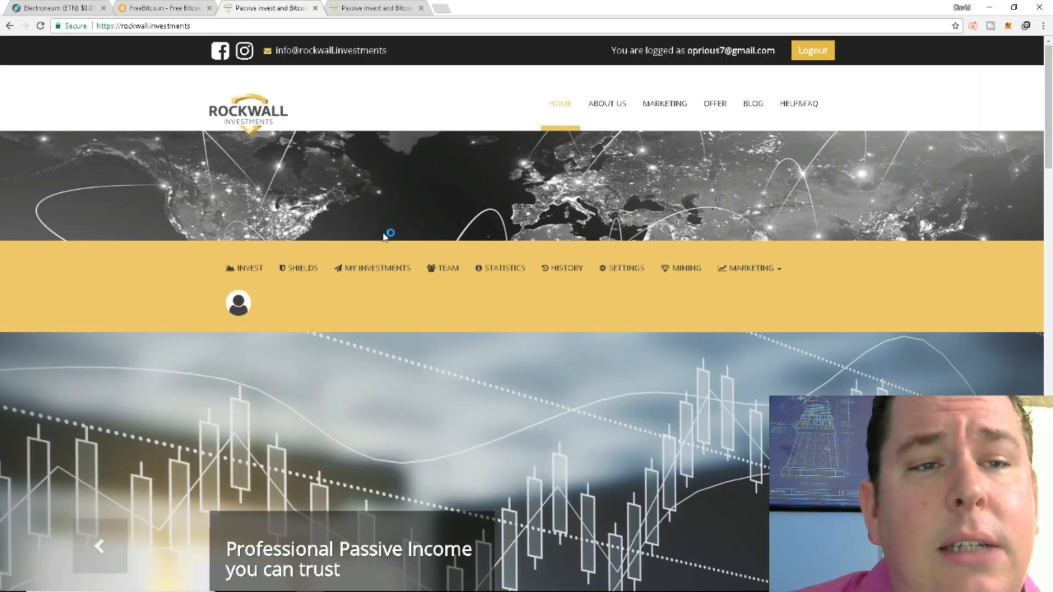
# Scroll past the homepage stats to About Us and follow its '(Read more)' link
pyautogui.scroll(-3)
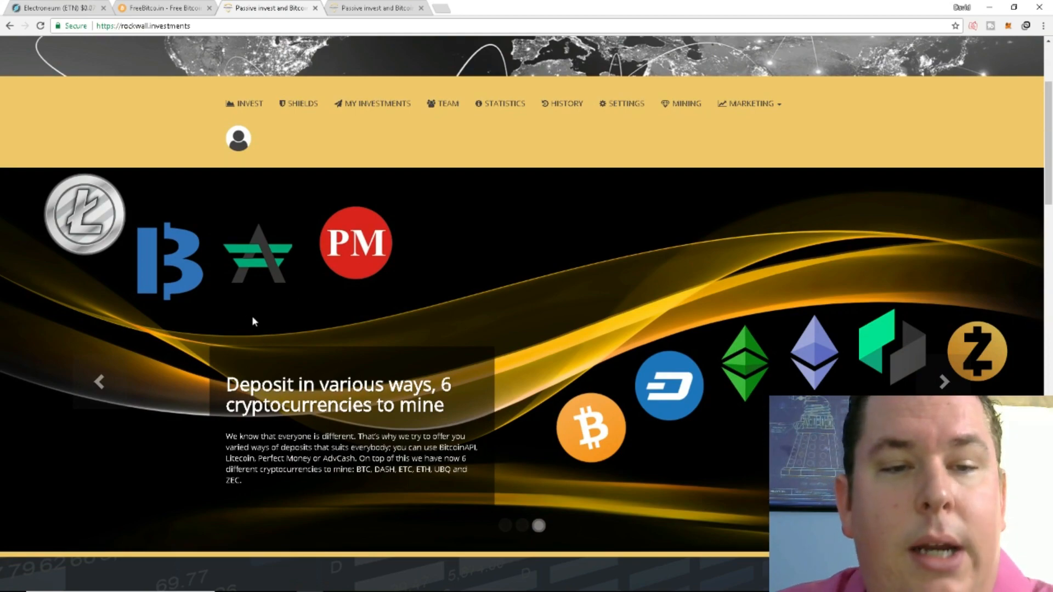
pyautogui.scroll(-3)
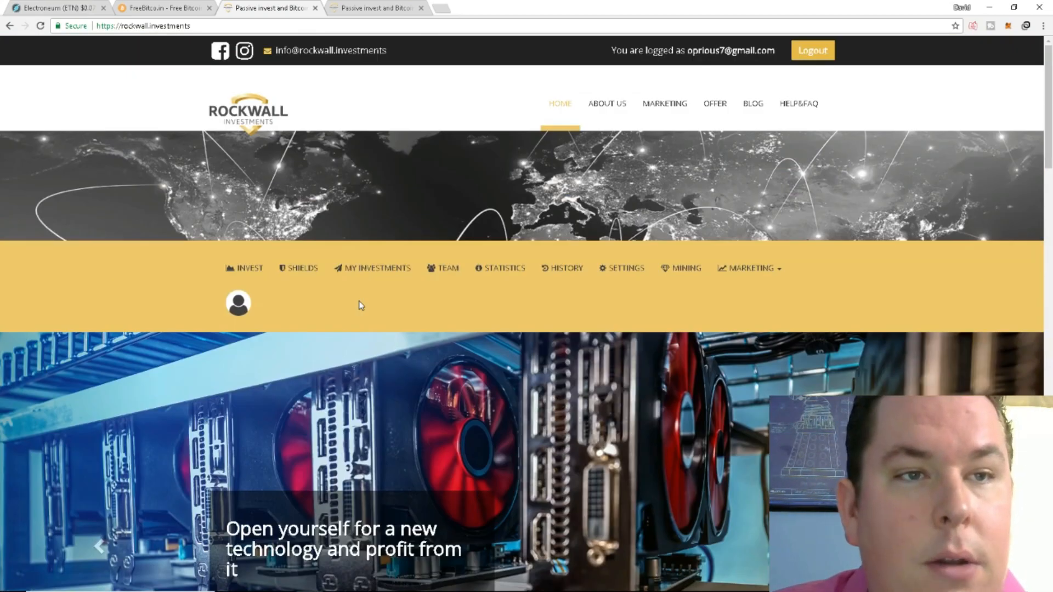
pyautogui.scroll(-3)
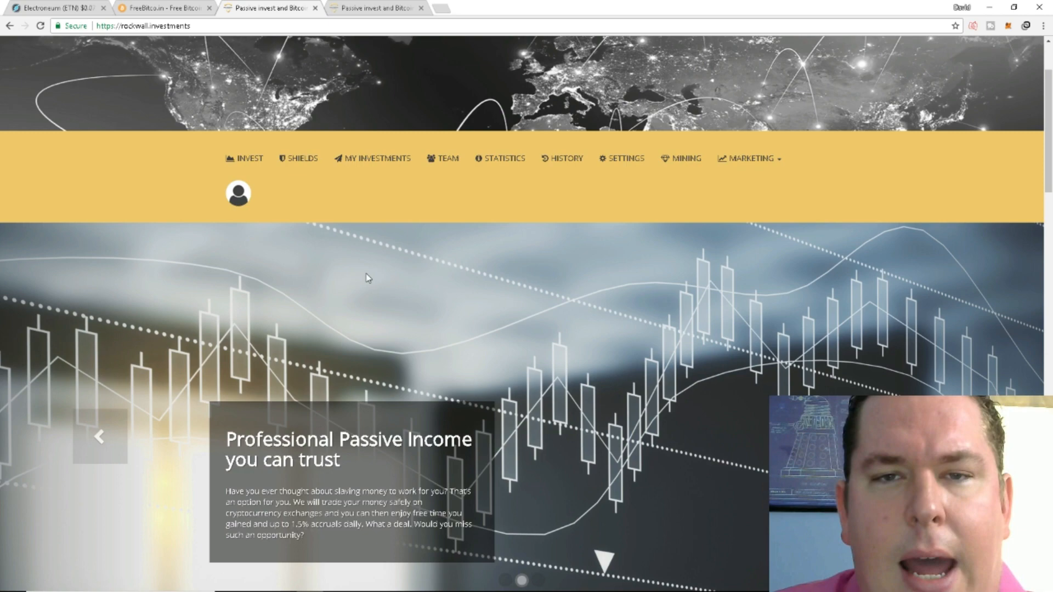
pyautogui.scroll(-3)
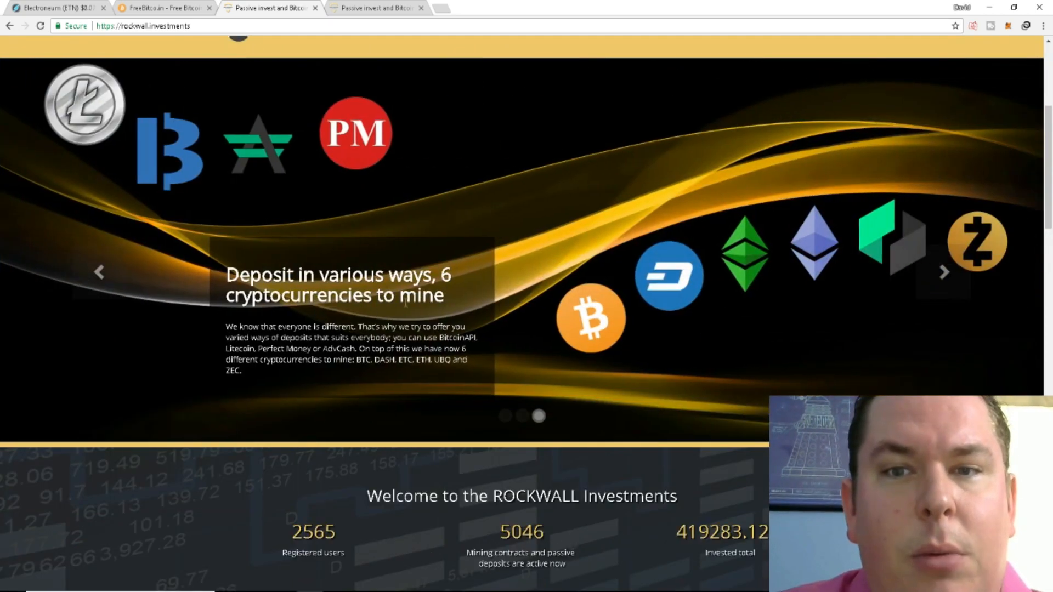
pyautogui.scroll(-3)
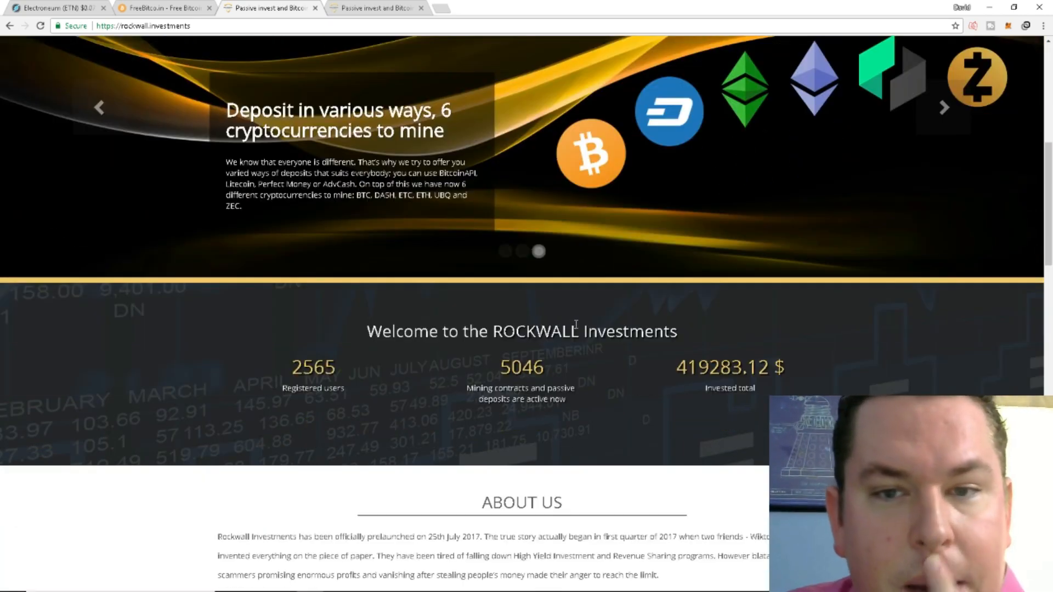
pyautogui.scroll(-3)
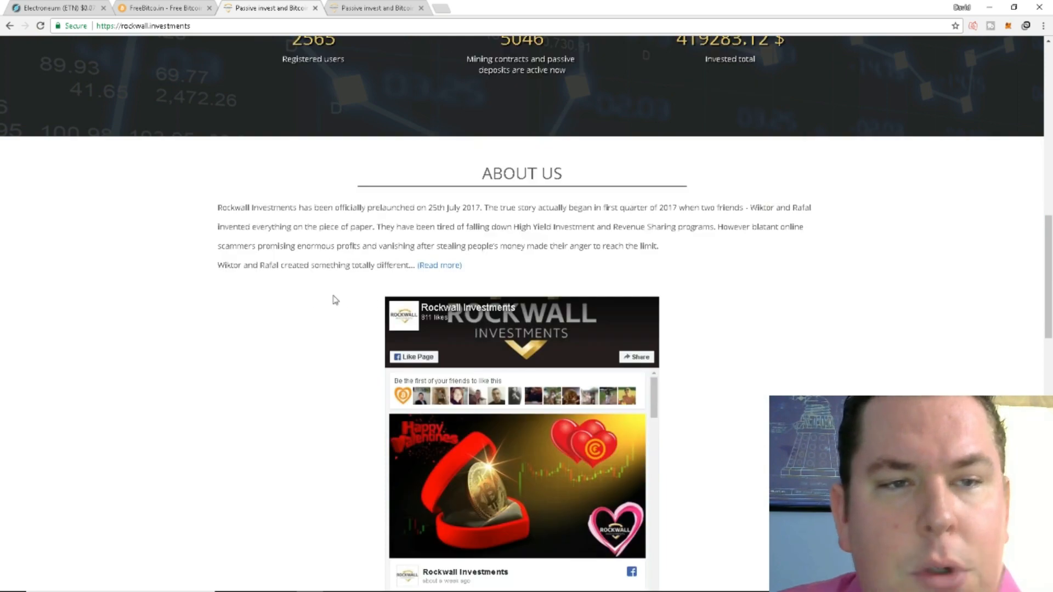
pyautogui.moveTo(346, 261)
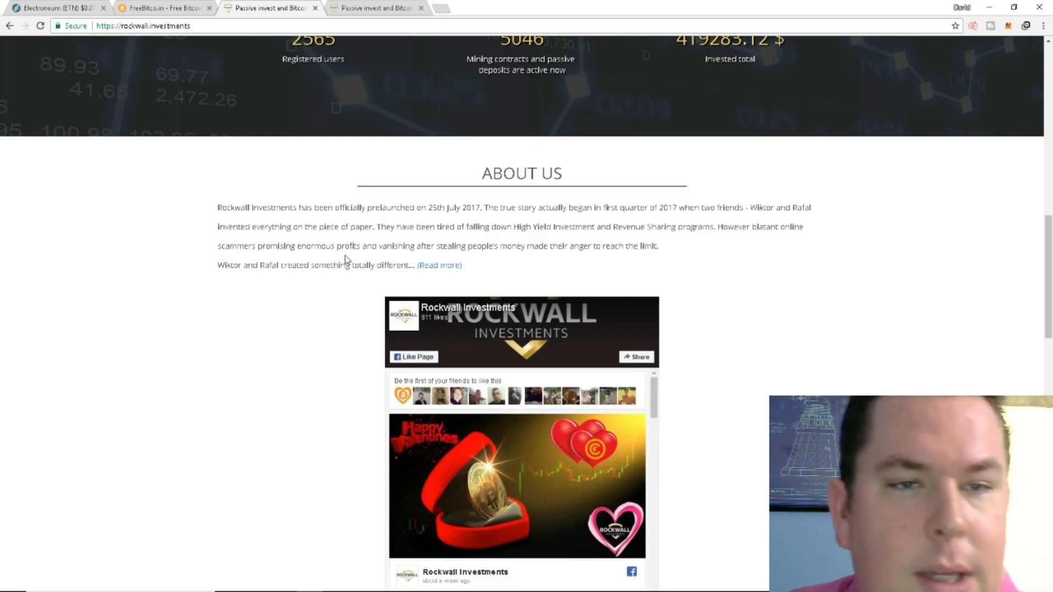
pyautogui.moveTo(481, 220)
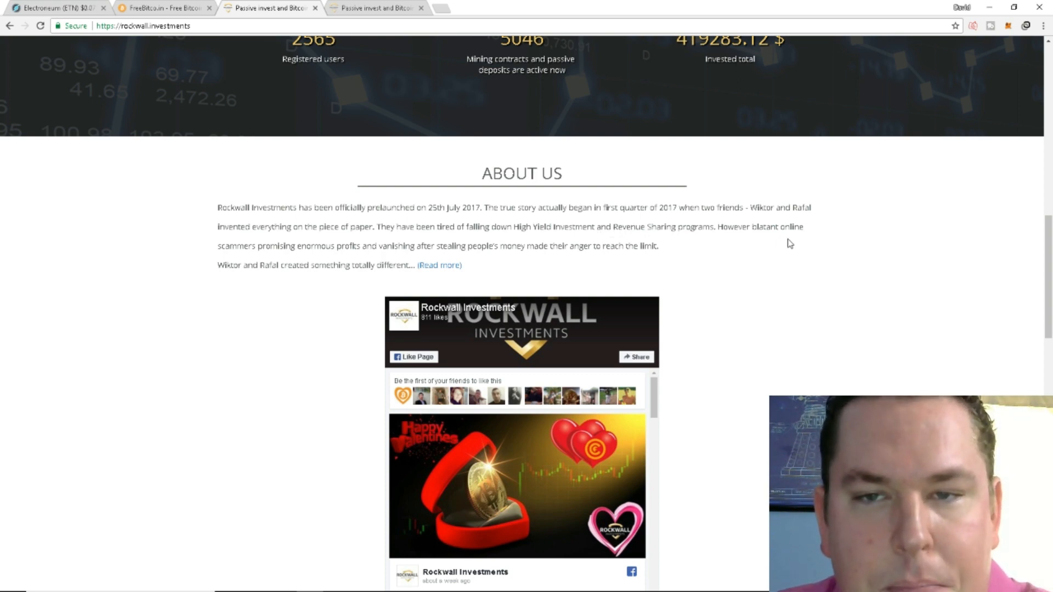
pyautogui.moveTo(392, 260)
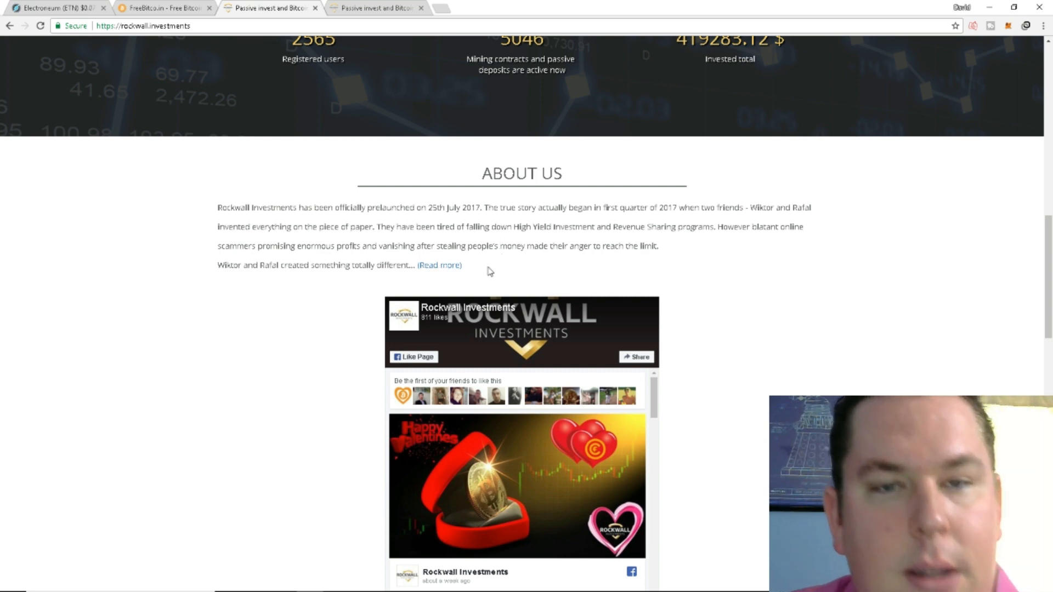
pyautogui.moveTo(447, 281)
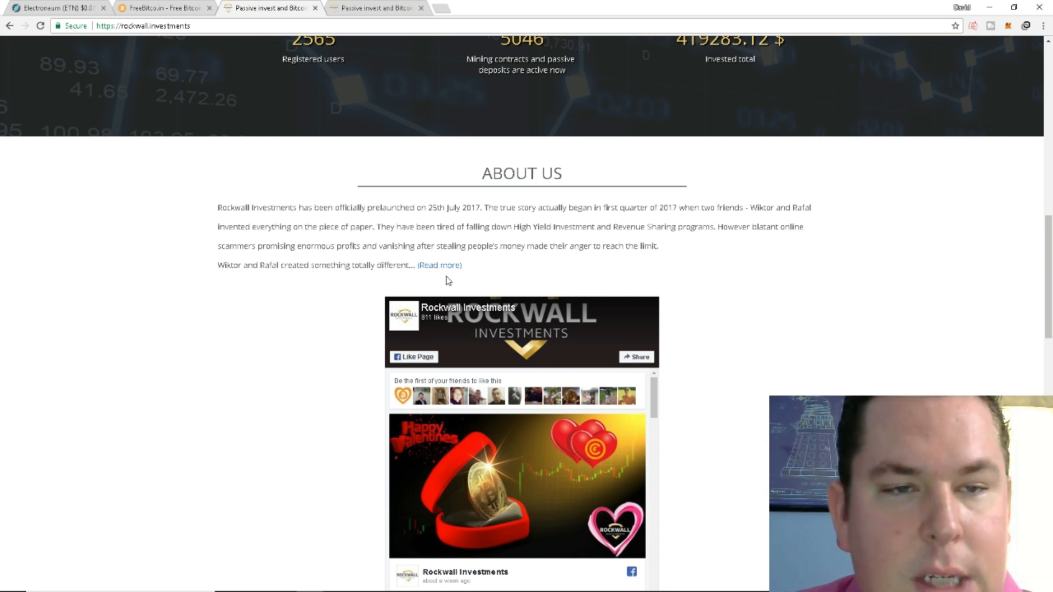
pyautogui.click(439, 265)
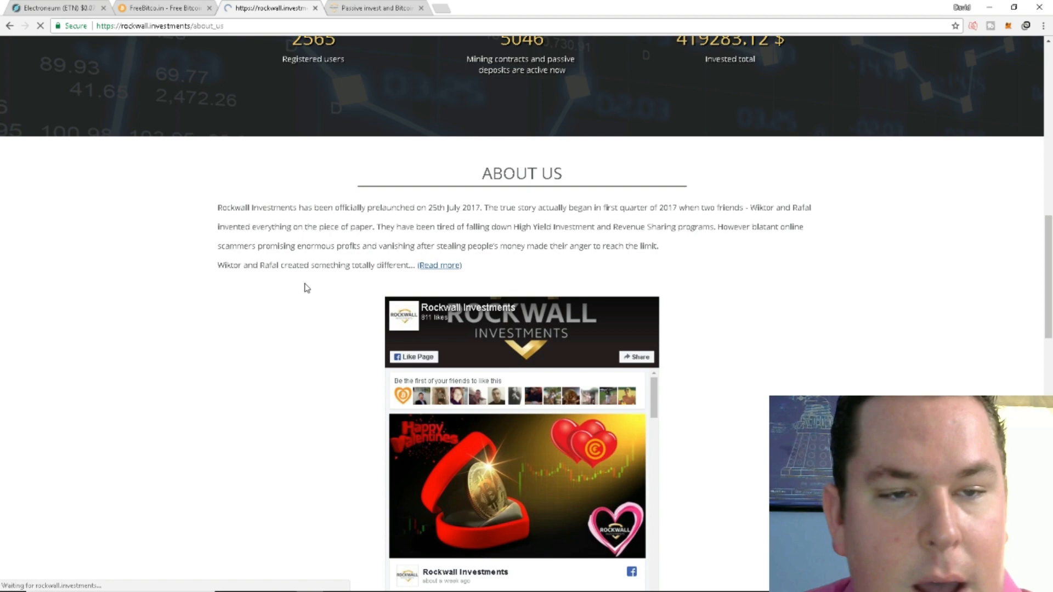
# Read the About Us page through Our Passion, Our Mission and Our Owners
pyautogui.click(439, 265)
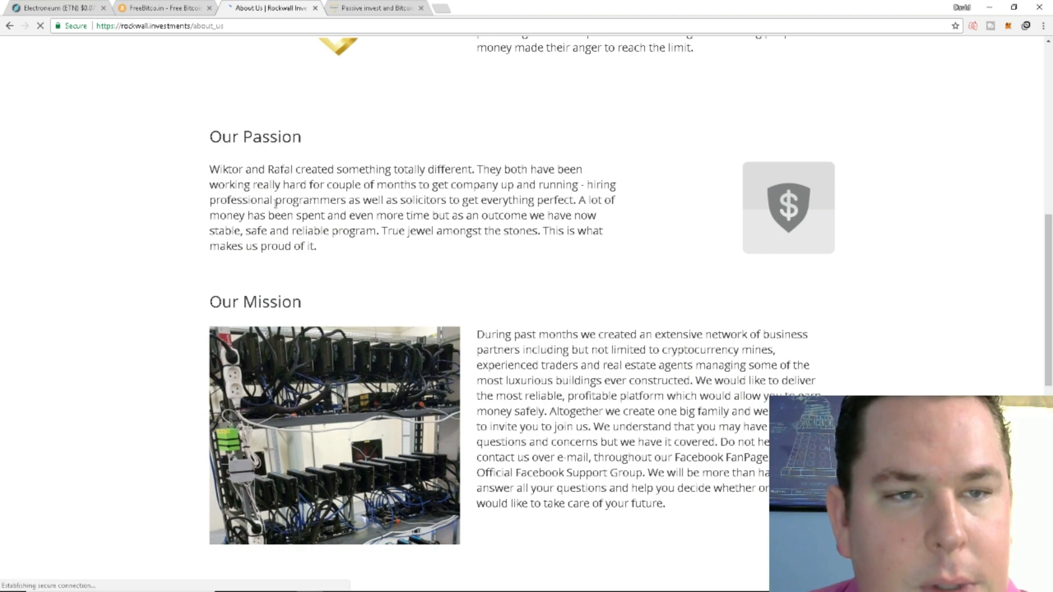
pyautogui.scroll(-3)
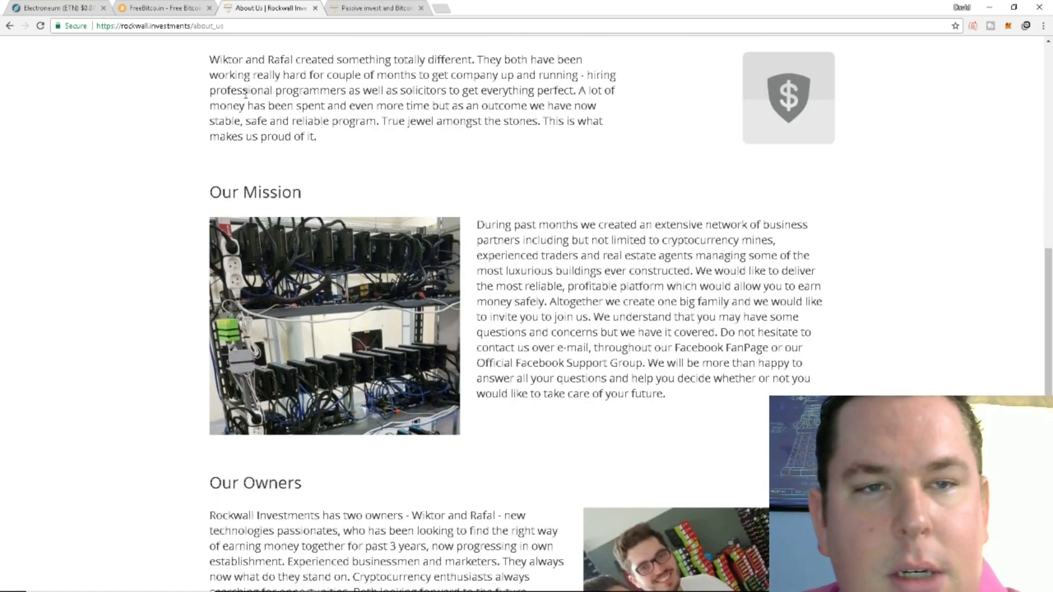
pyautogui.scroll(-3)
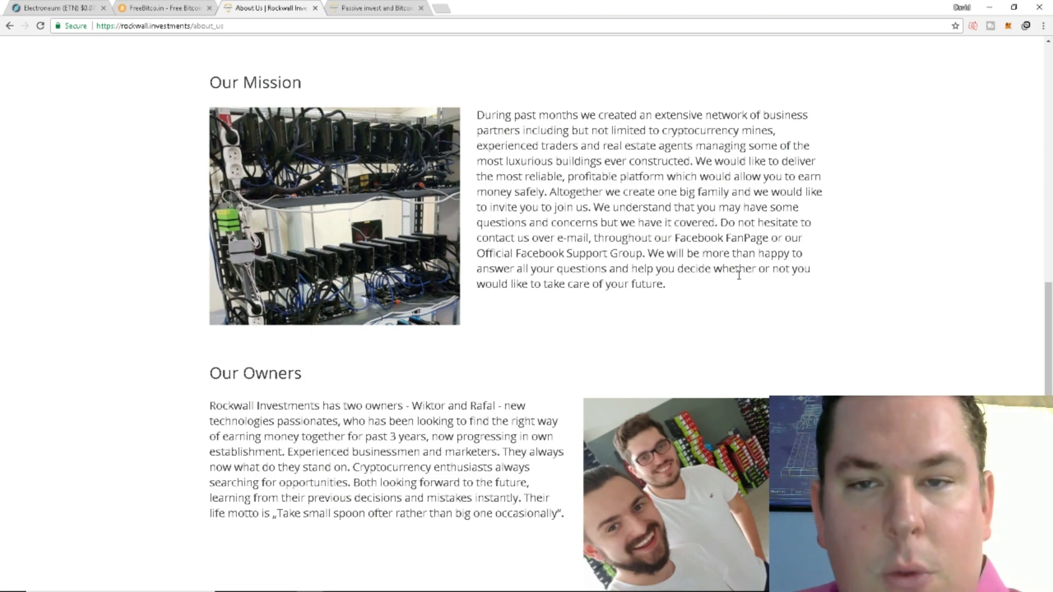
pyautogui.scroll(-3)
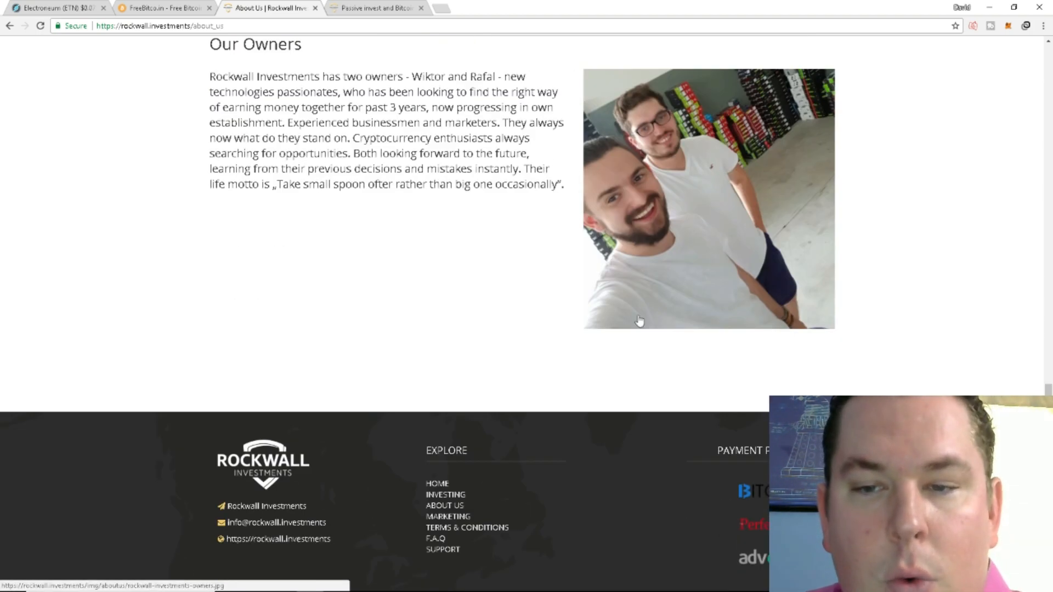
pyautogui.scroll(3)
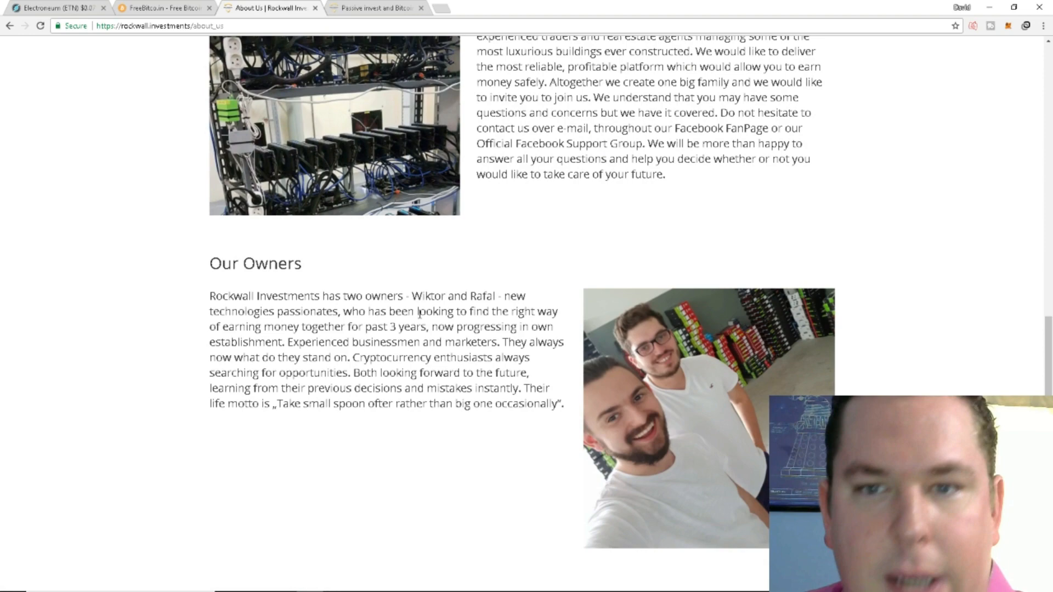
pyautogui.moveTo(361, 216)
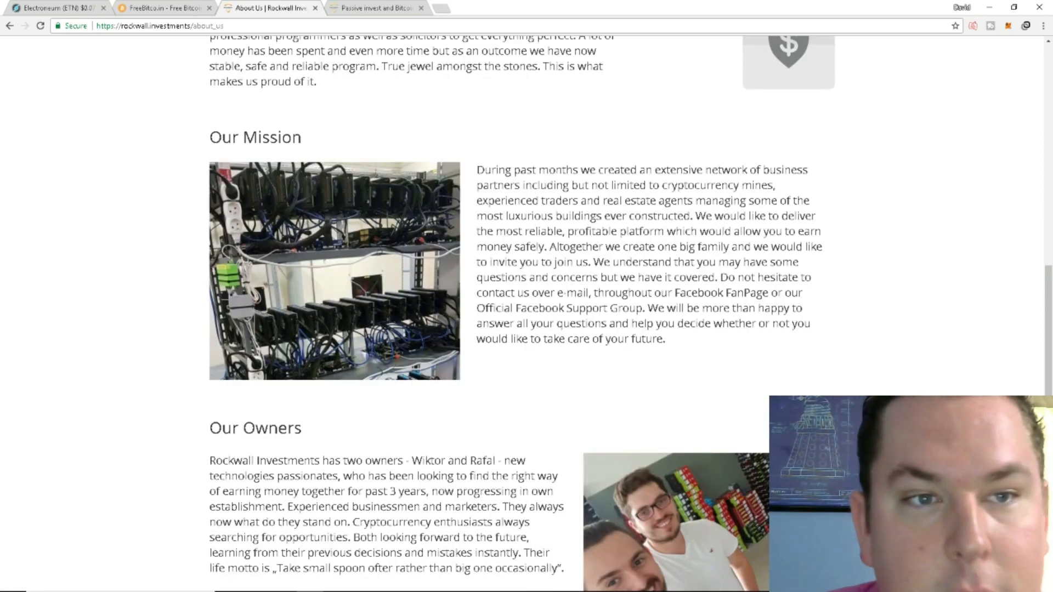
pyautogui.scroll(-3)
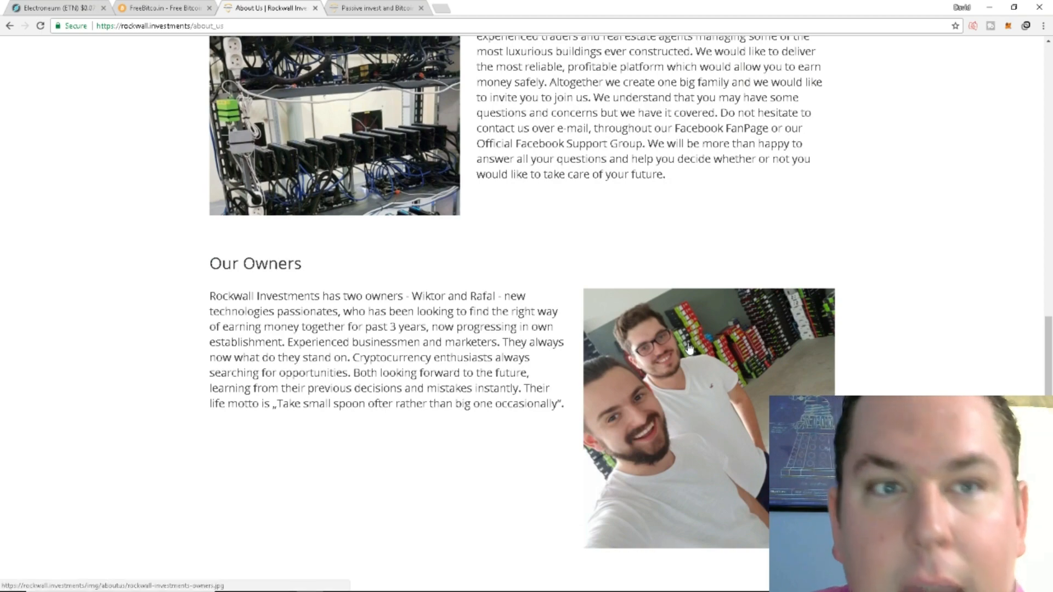
pyautogui.scroll(3)
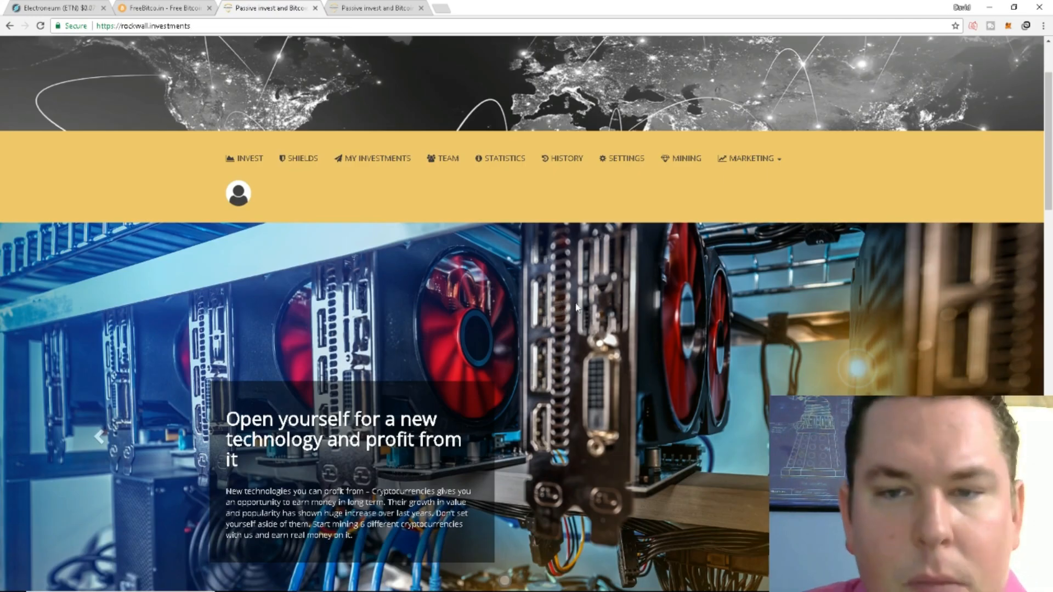
# Scroll the homepage past the About Us summary and Facebook feed to Our Advantages
pyautogui.scroll(-3)
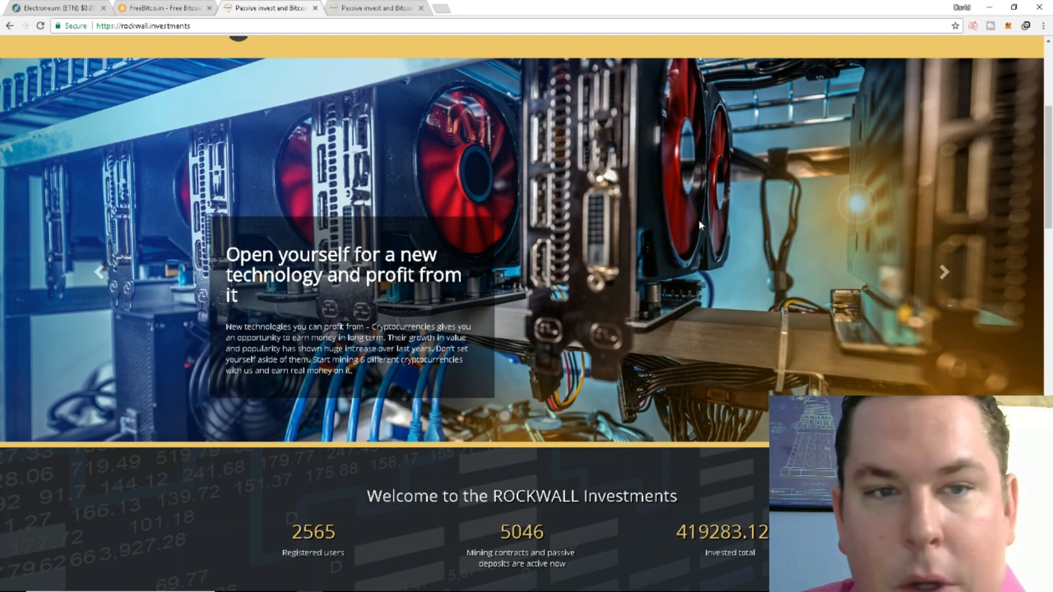
pyautogui.scroll(-3)
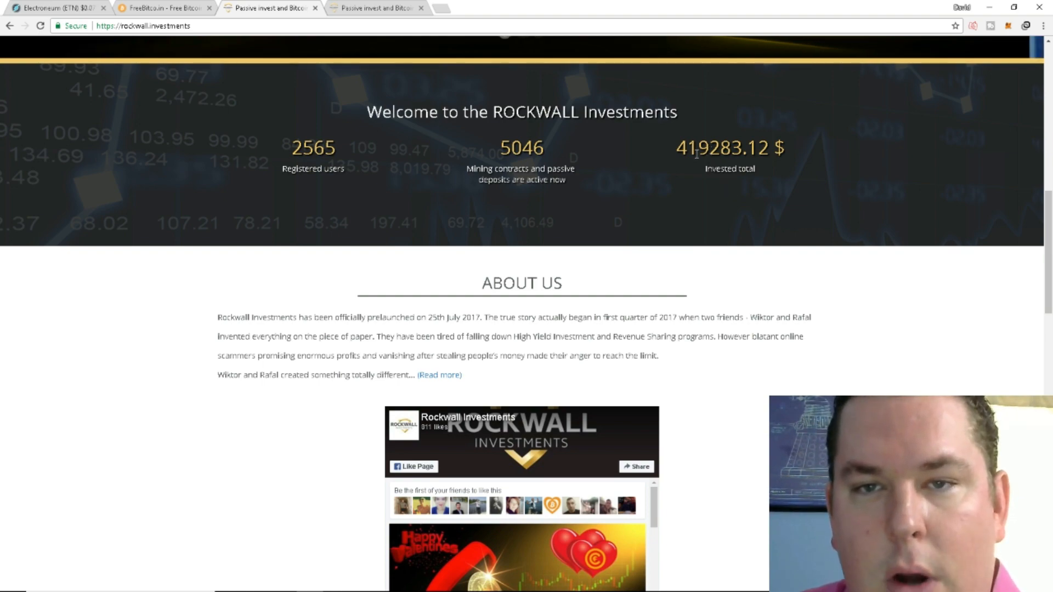
pyautogui.scroll(-3)
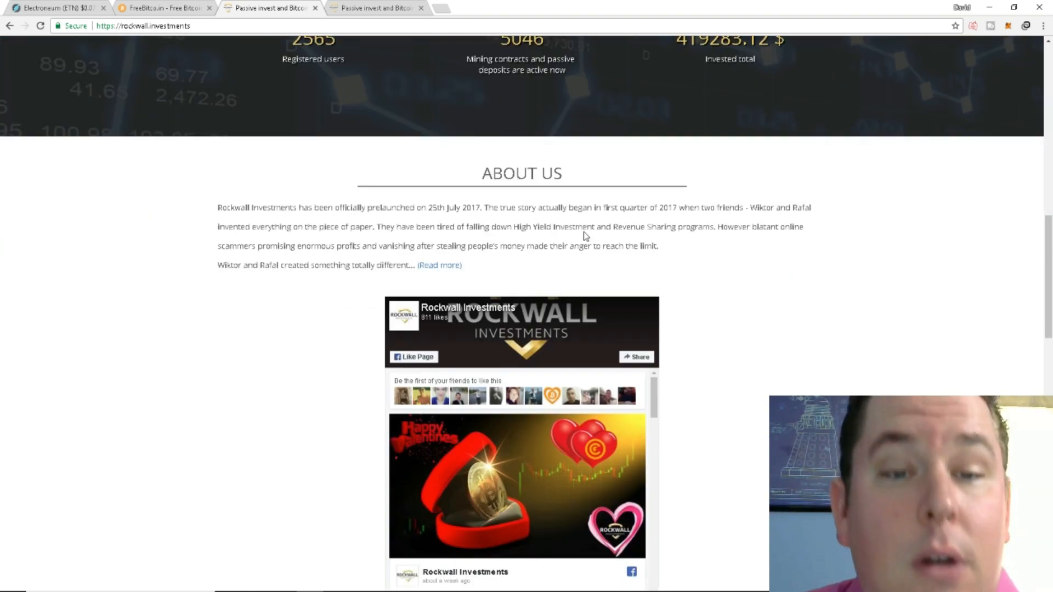
pyautogui.scroll(-3)
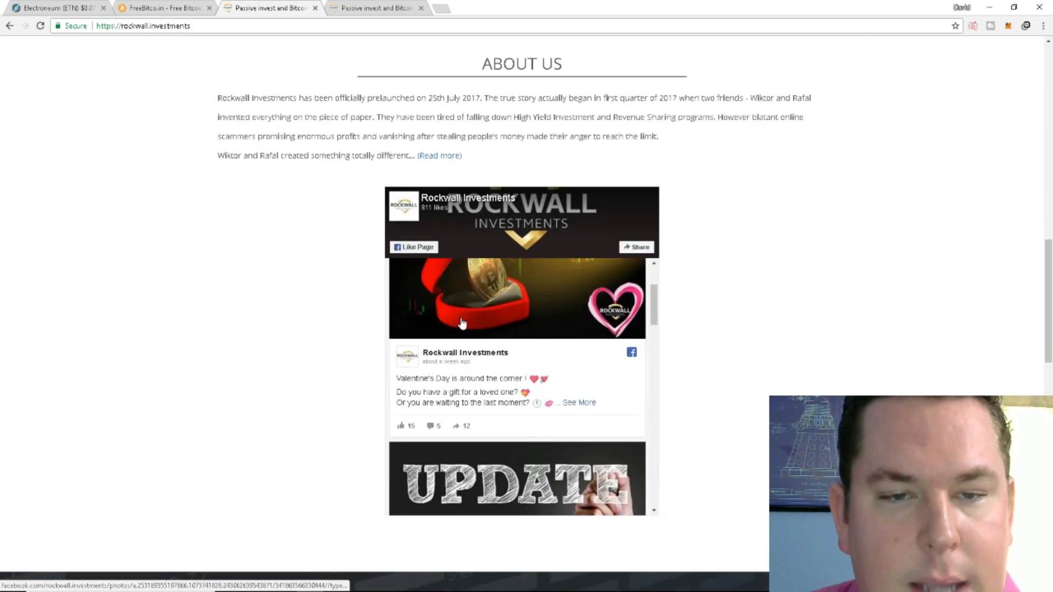
pyautogui.scroll(-3)
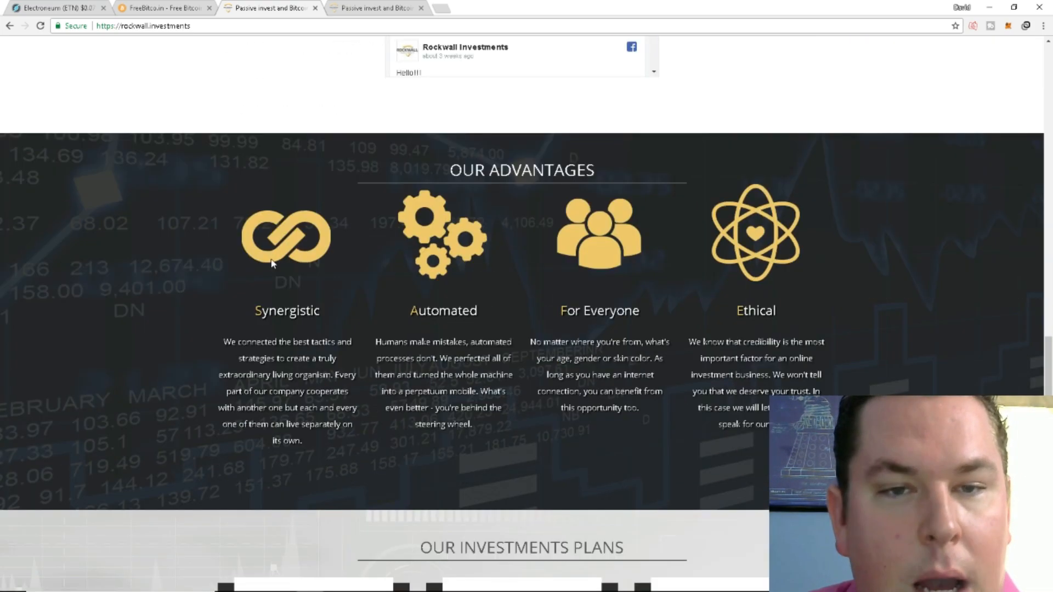
# Browse the homepage plans and Facebook feed, reaching the Mining invest page with ETHASH, EQUIHASH, X11, SHA-256
pyautogui.scroll(-3)
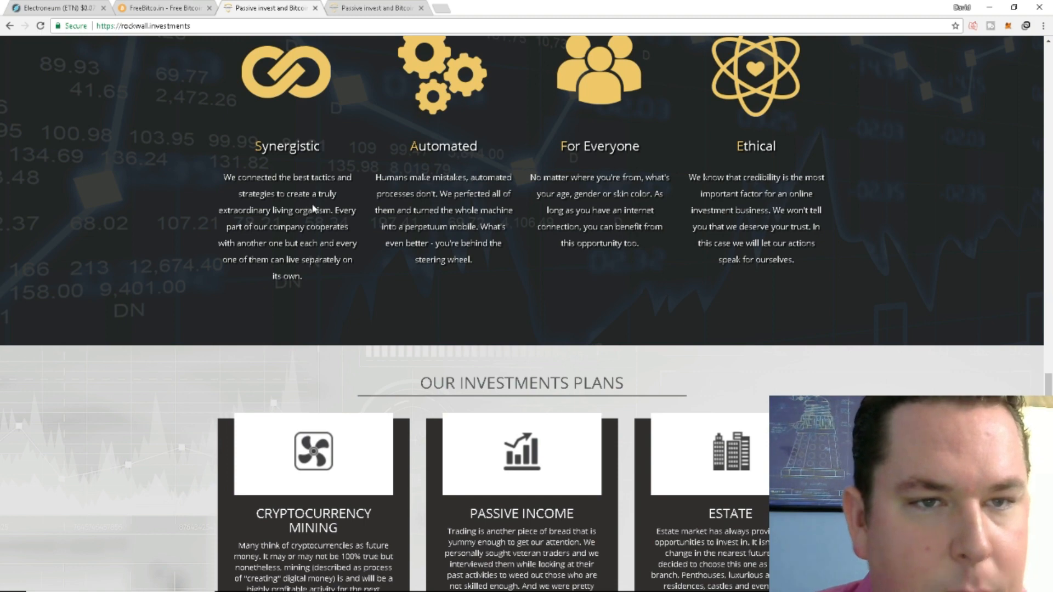
pyautogui.moveTo(343, 216)
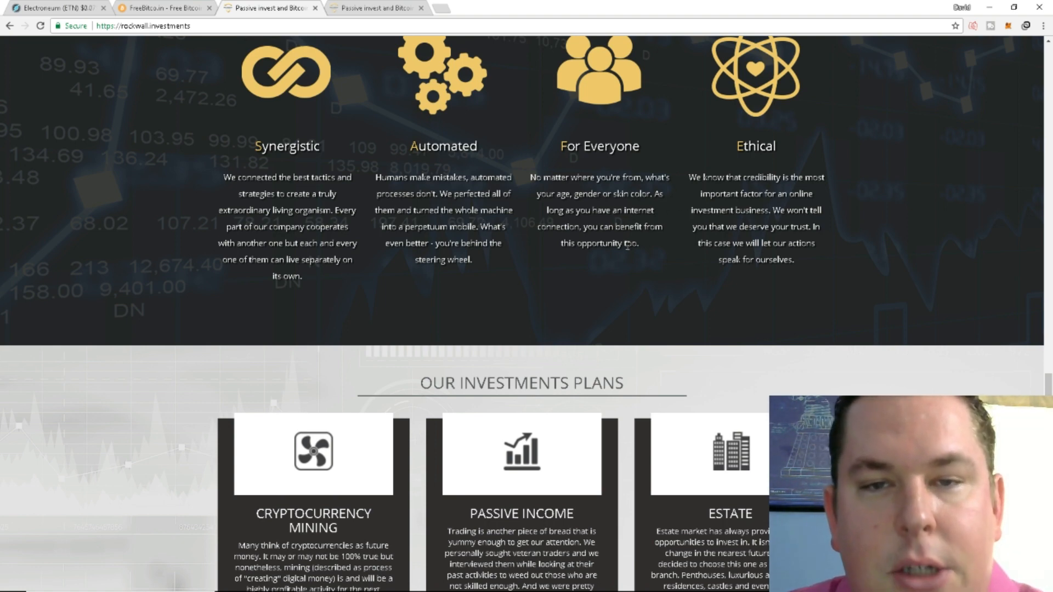
pyautogui.scroll(-3)
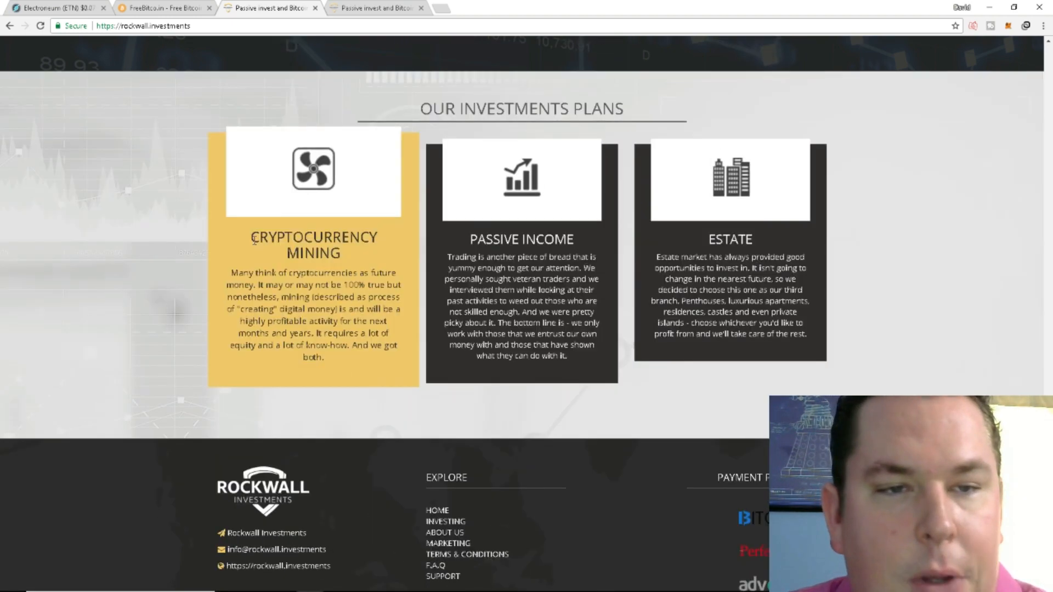
pyautogui.scroll(-3)
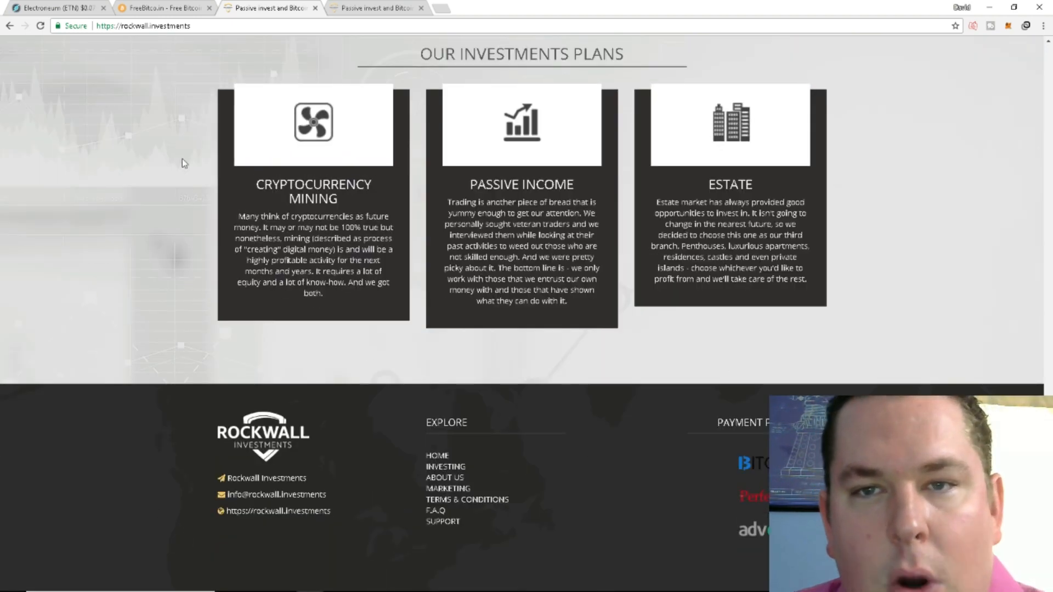
pyautogui.moveTo(456, 72)
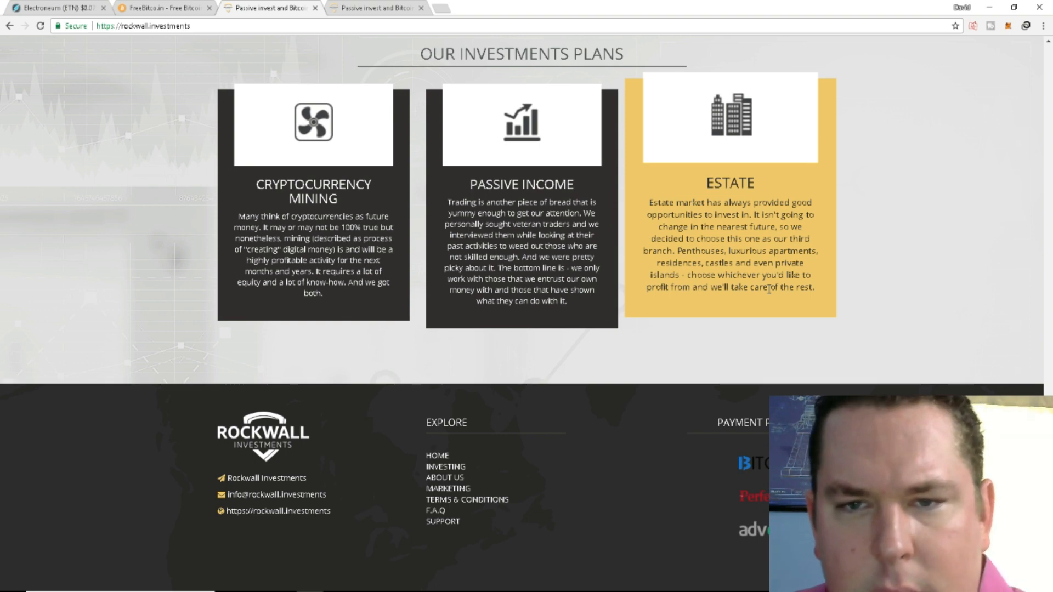
pyautogui.scroll(-3)
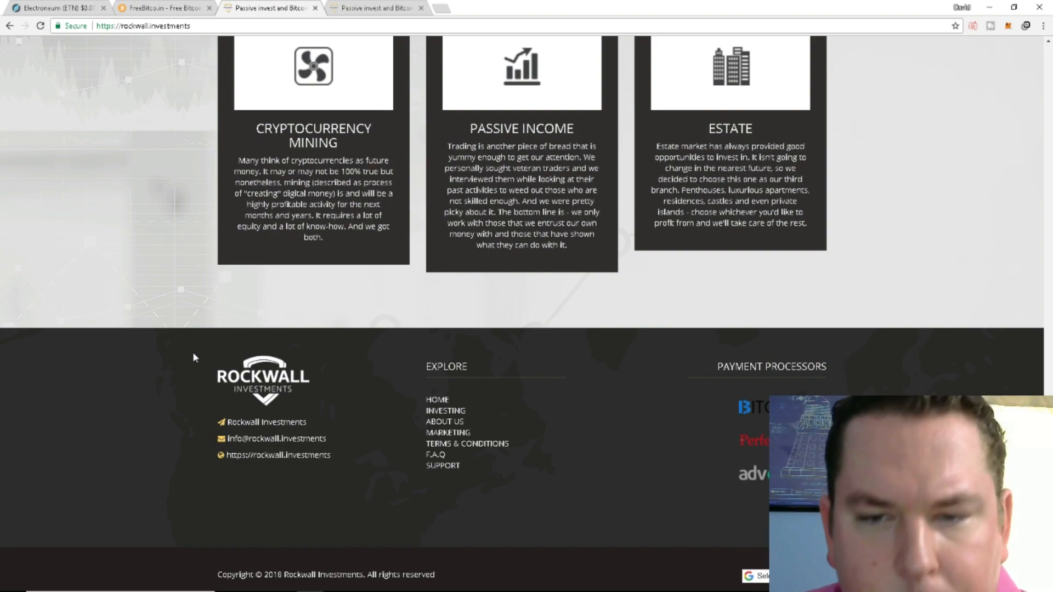
pyautogui.scroll(3)
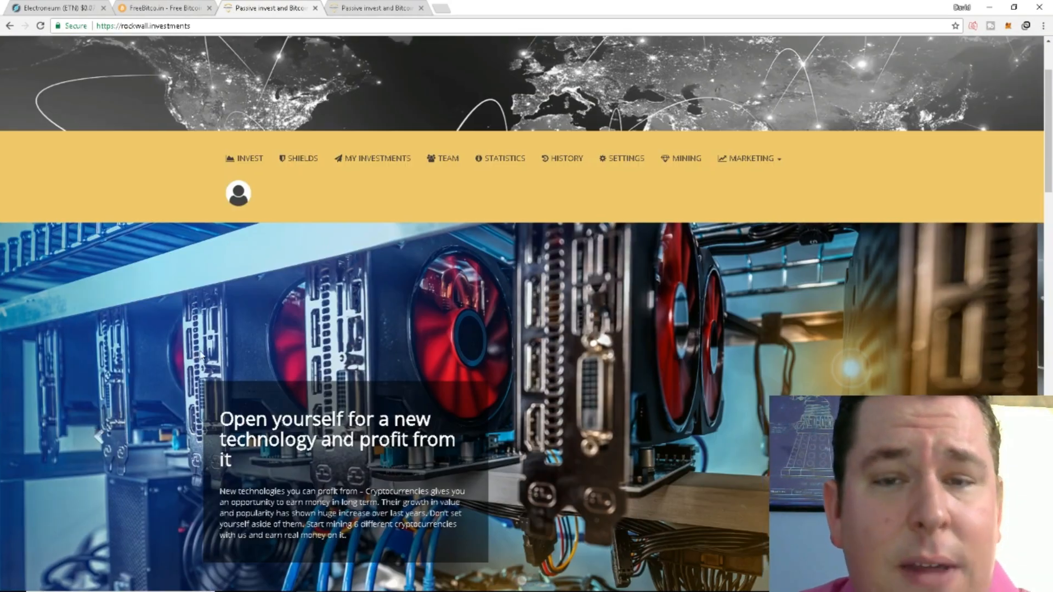
pyautogui.scroll(-3)
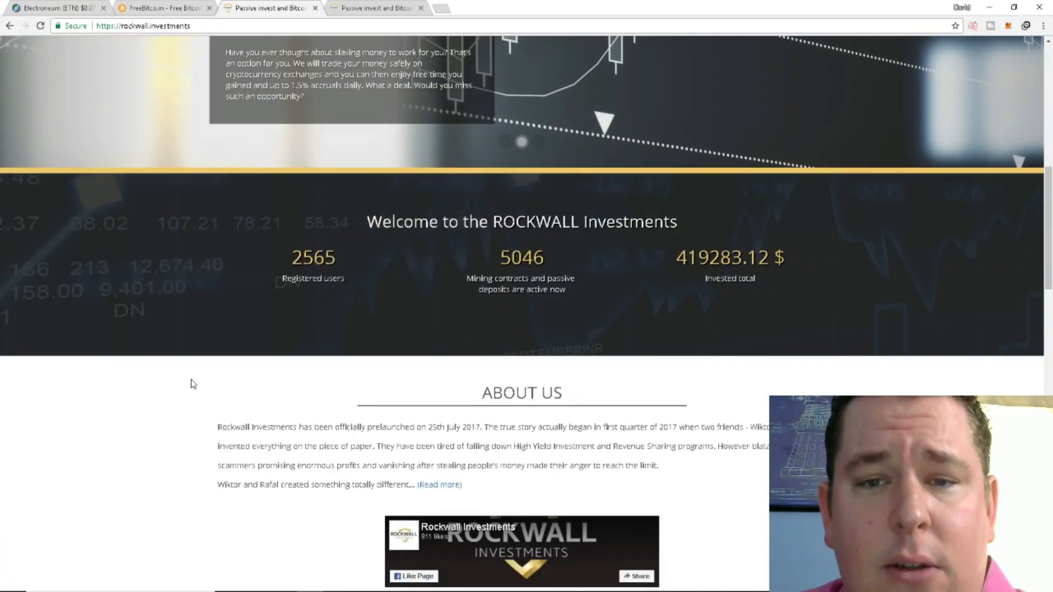
pyautogui.scroll(-3)
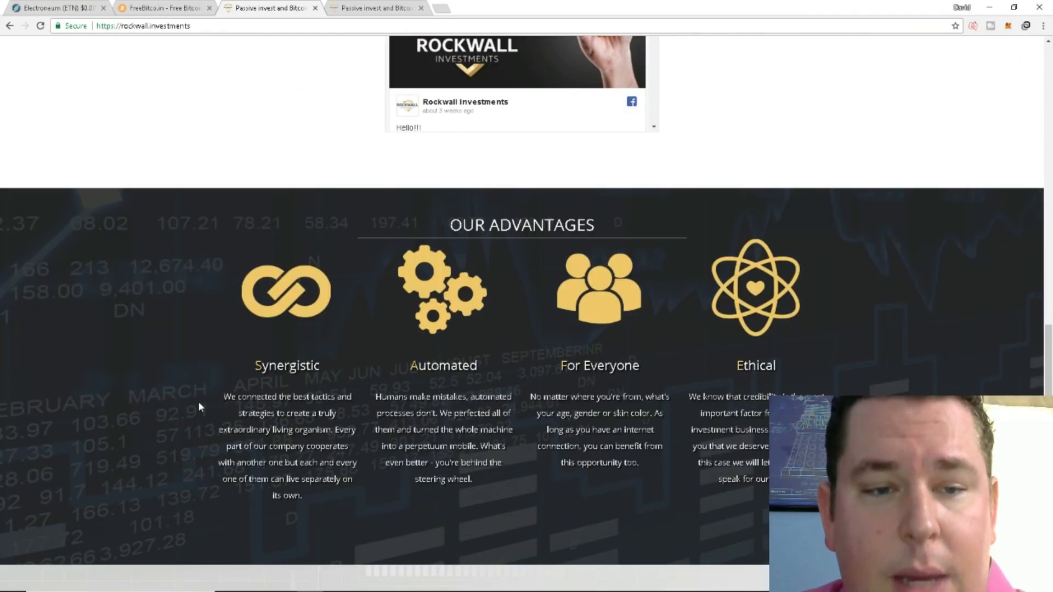
pyautogui.scroll(-3)
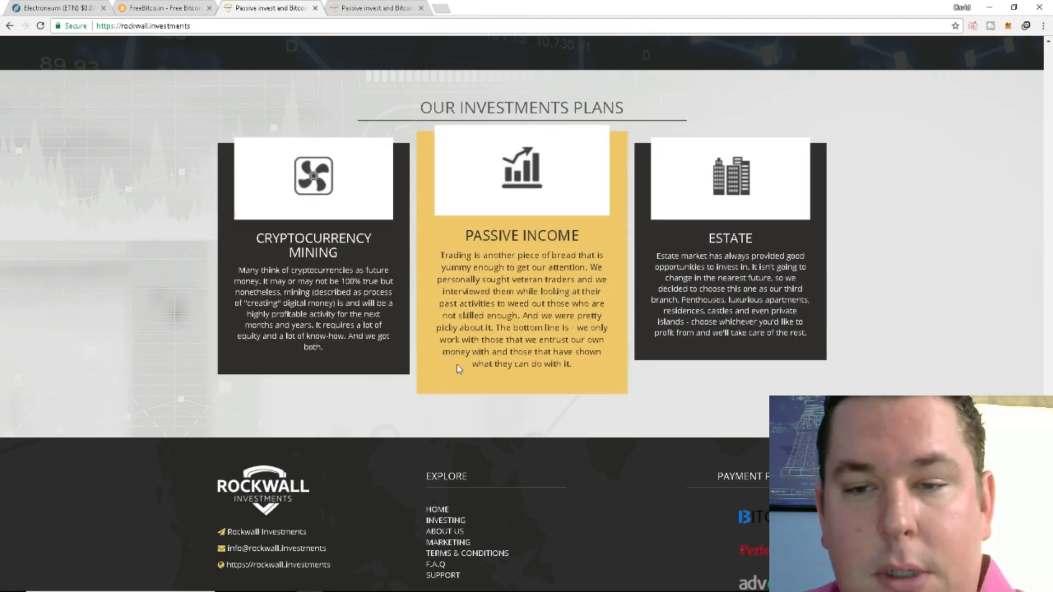
pyautogui.scroll(-3)
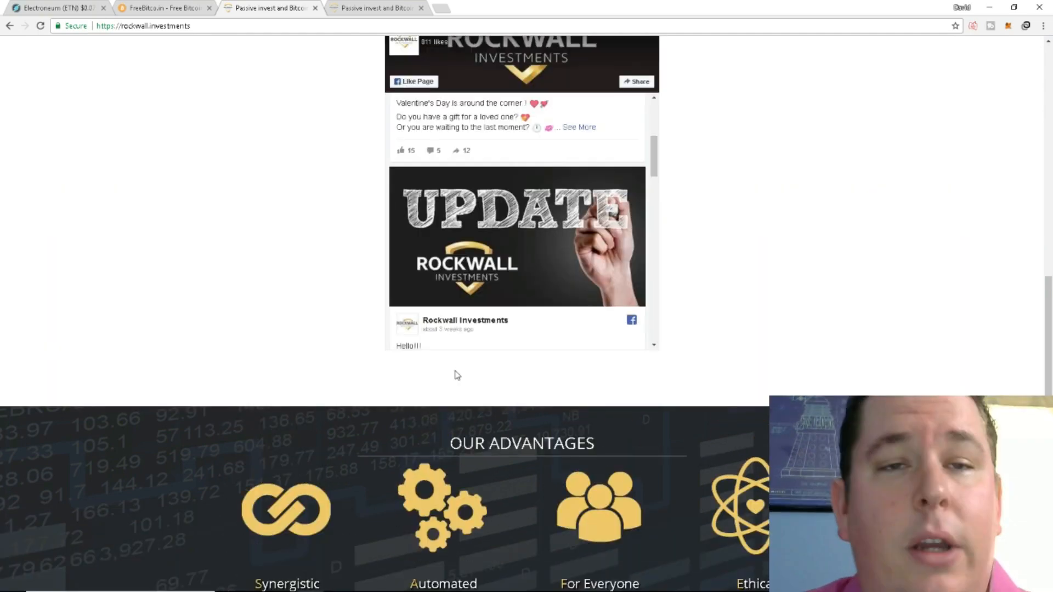
pyautogui.scroll(-3)
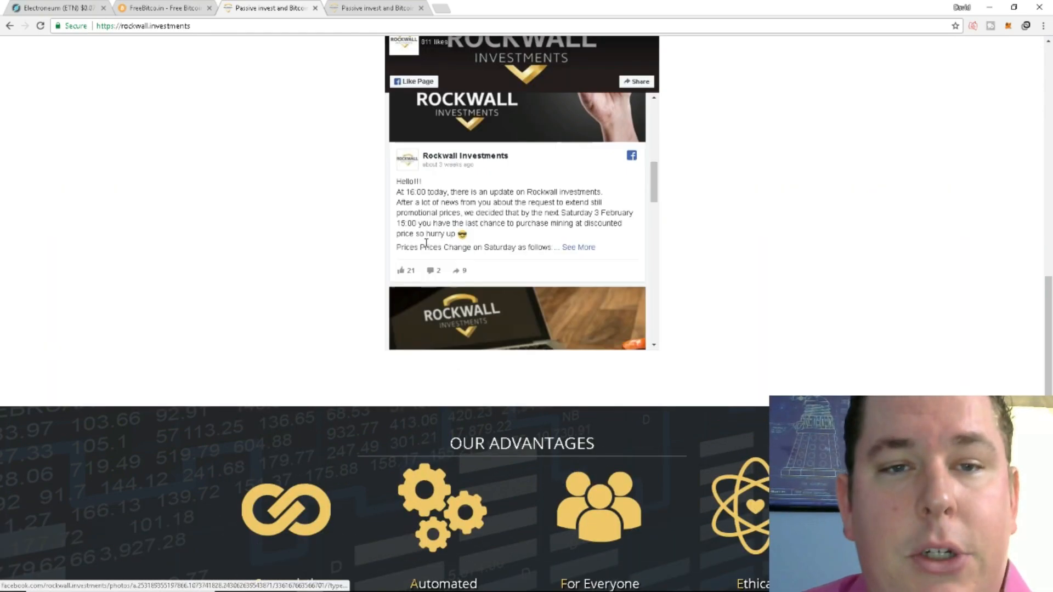
pyautogui.scroll(-3)
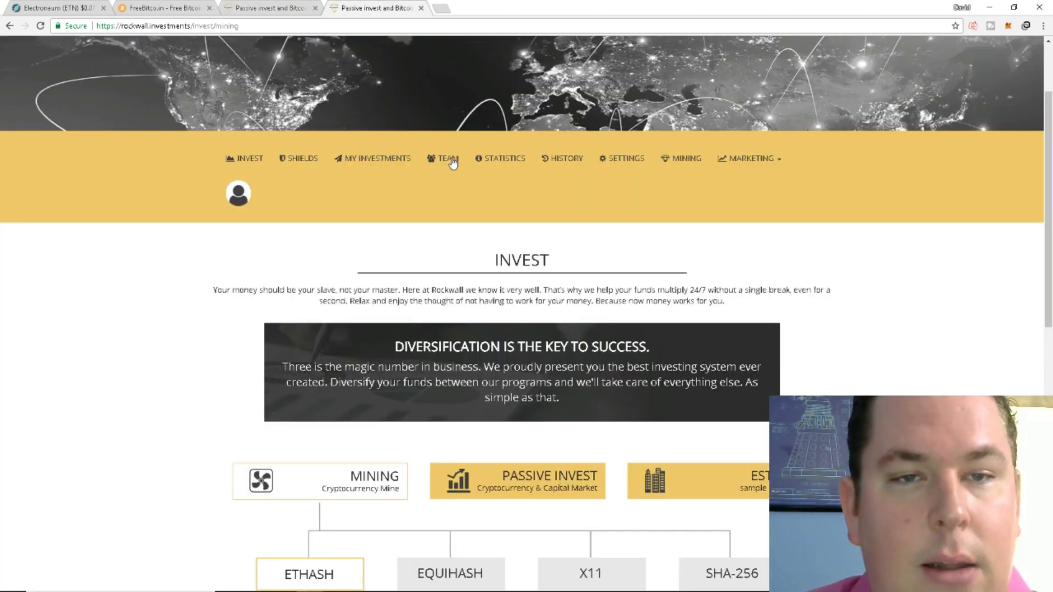
# Check the empty Team page and My Investments, then show the Passive Invest contracts
pyautogui.click(447, 158)
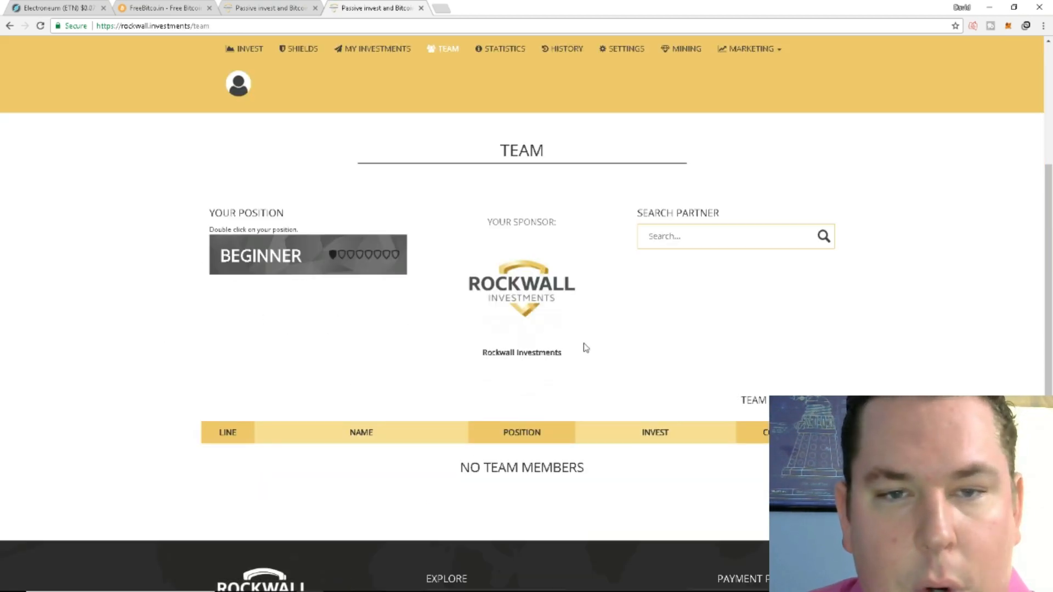
pyautogui.moveTo(581, 319)
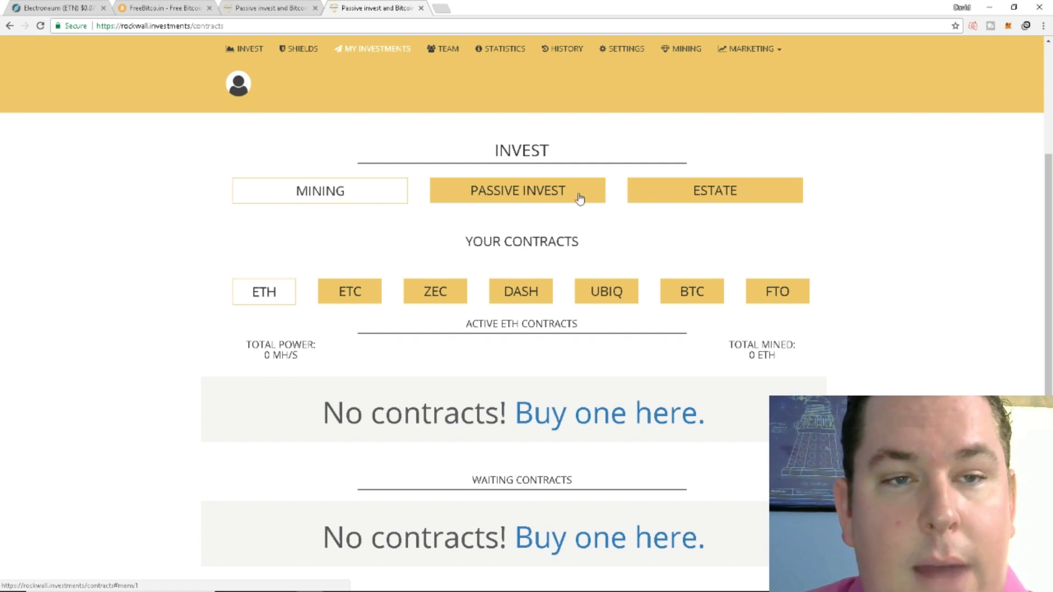
pyautogui.scroll(-3)
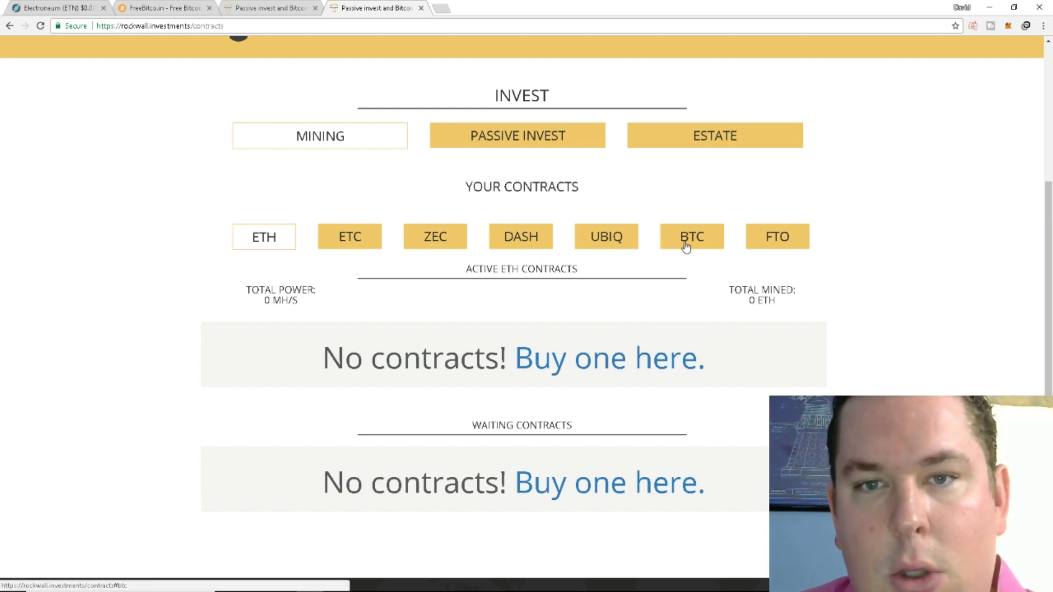
pyautogui.click(518, 135)
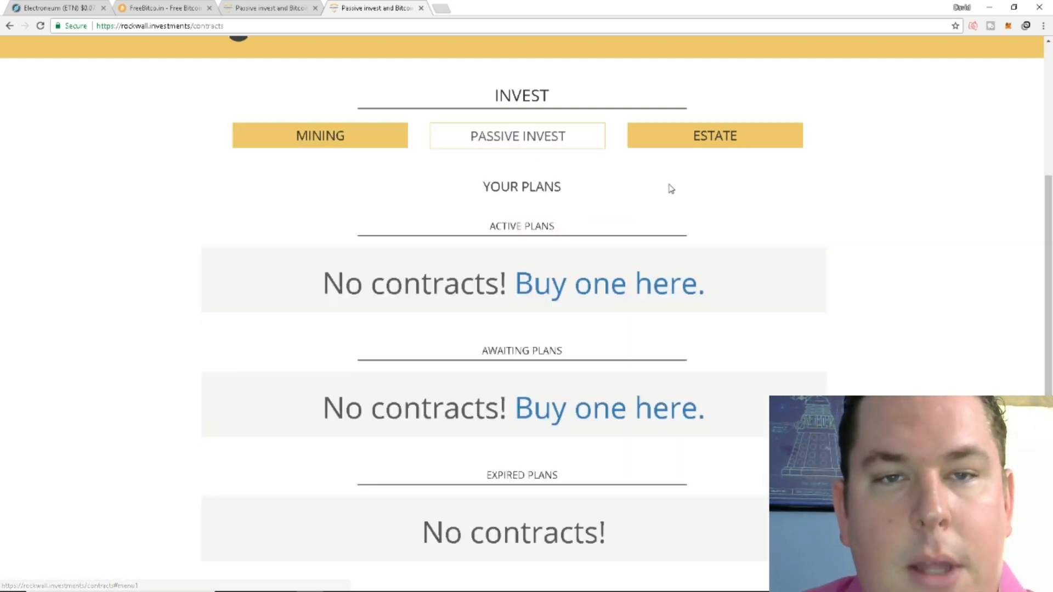
pyautogui.scroll(-3)
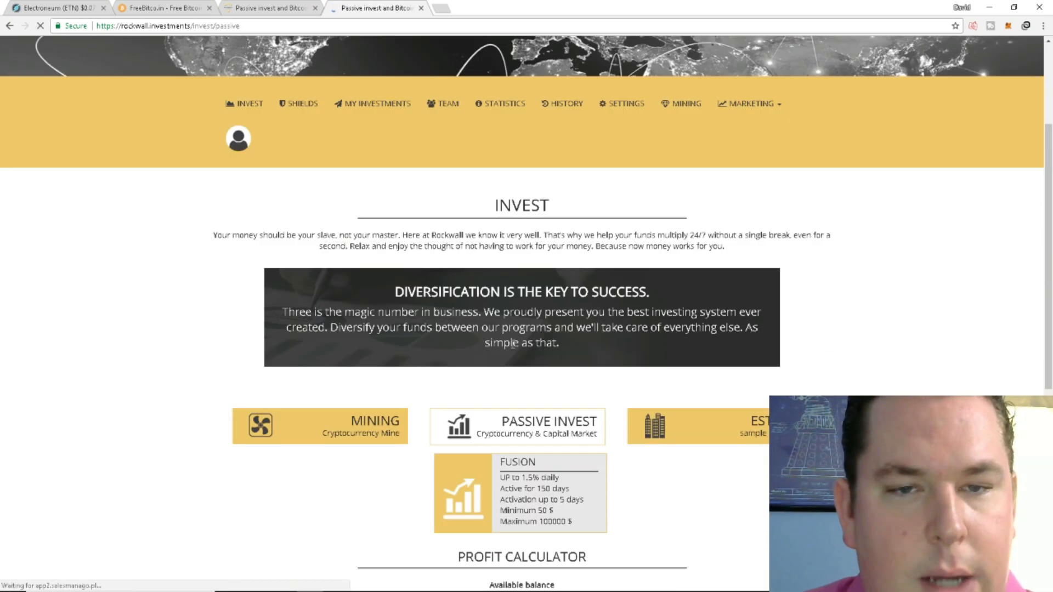
# Switch to the Mining plans and back to Passive Invest
pyautogui.scroll(-3)
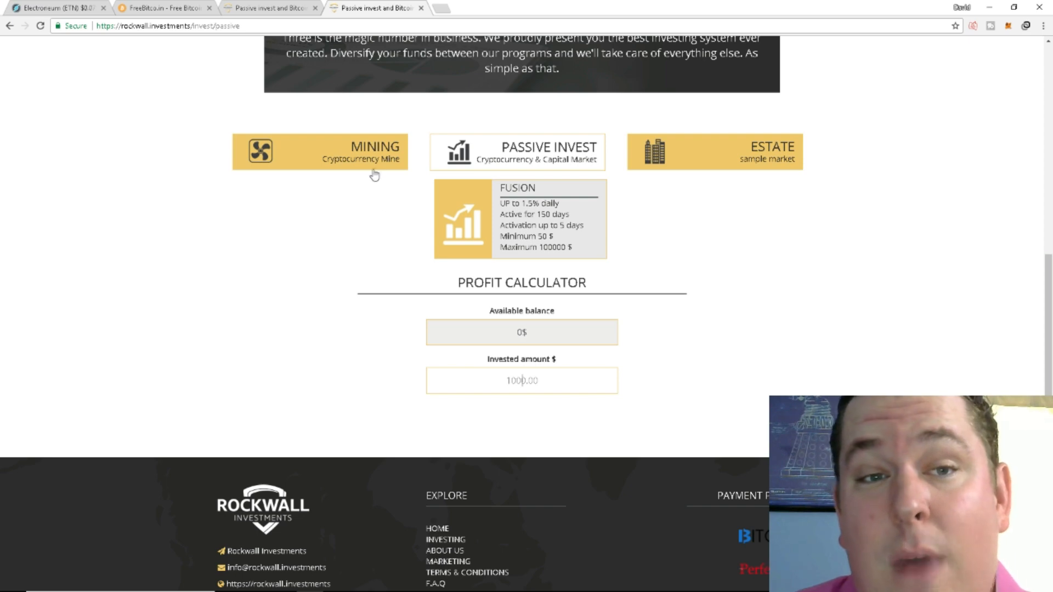
pyautogui.click(321, 152)
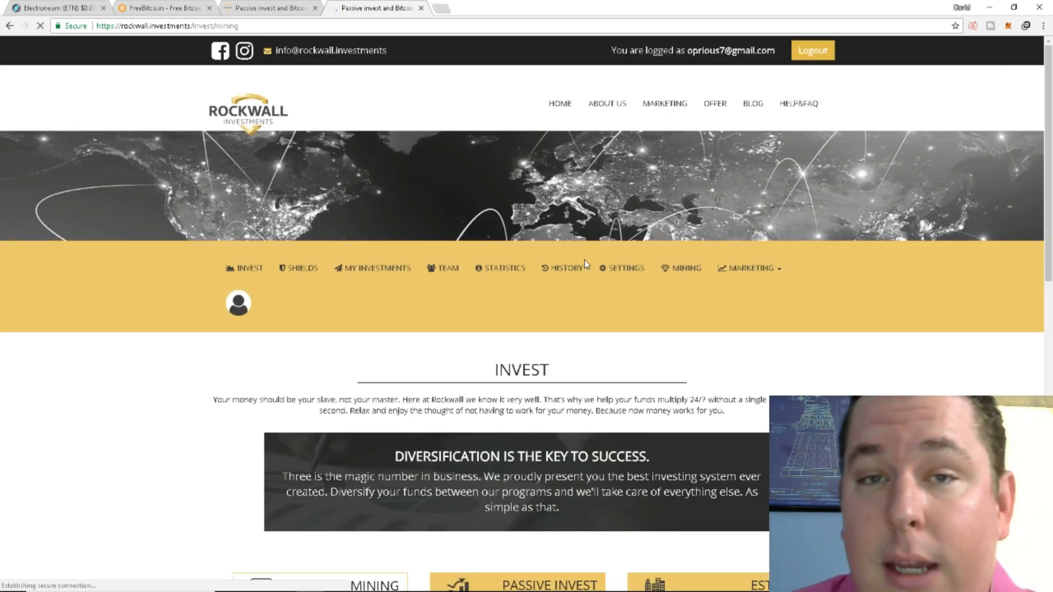
pyautogui.click(549, 583)
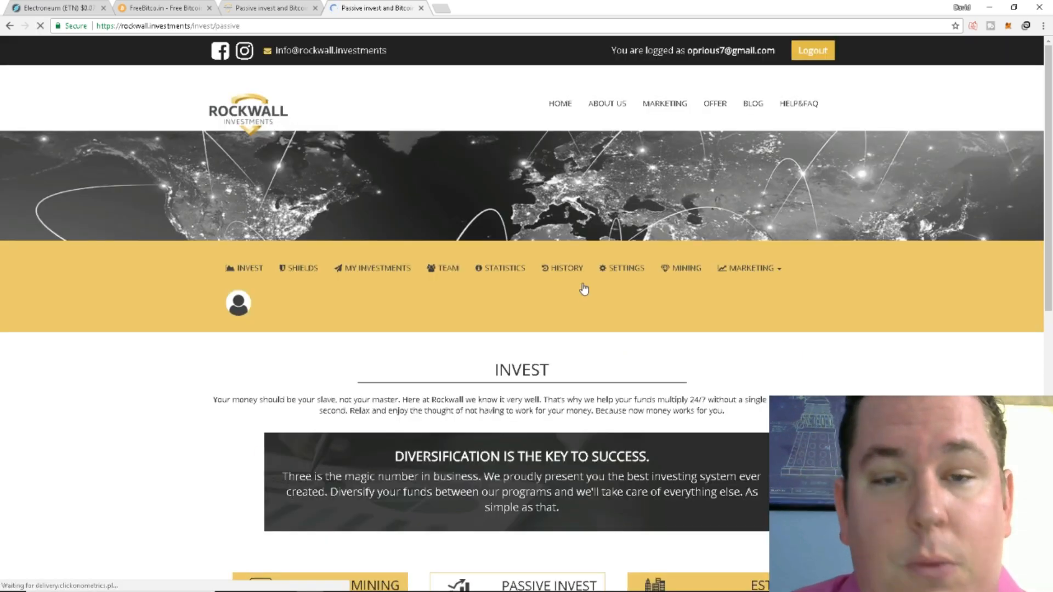
pyautogui.scroll(-3)
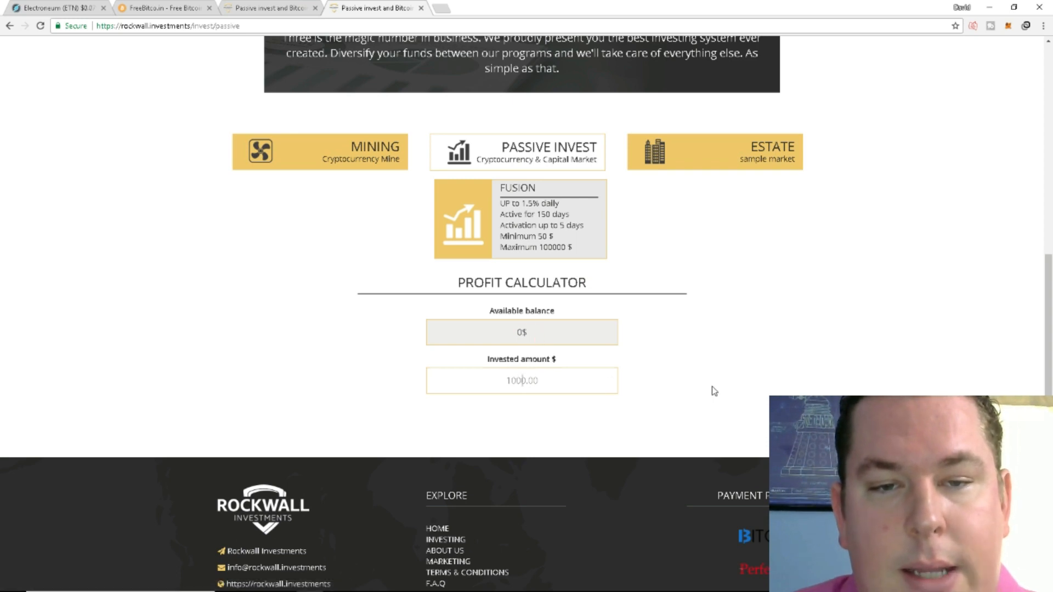
# Enter 100 $ in the Fusion calculator, showing 225 $ returned over 150 days
pyautogui.write('100')
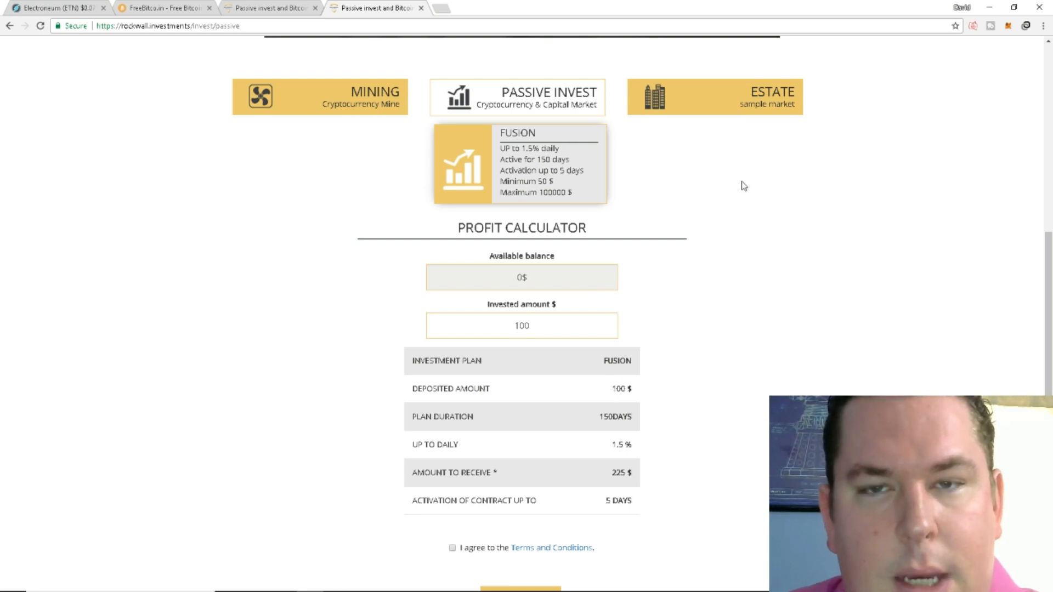
pyautogui.scroll(-3)
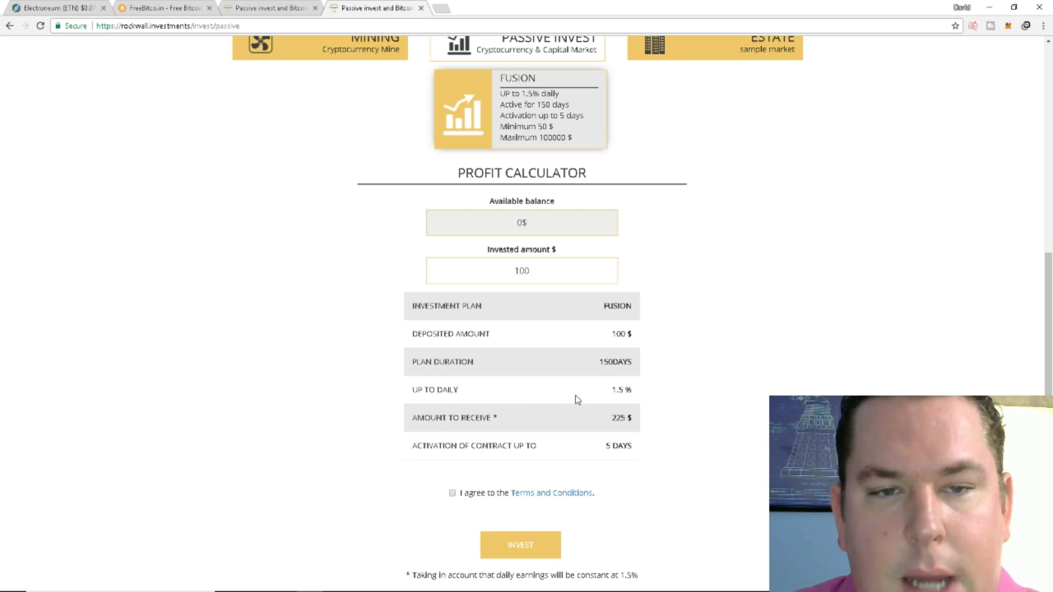
pyautogui.scroll(-3)
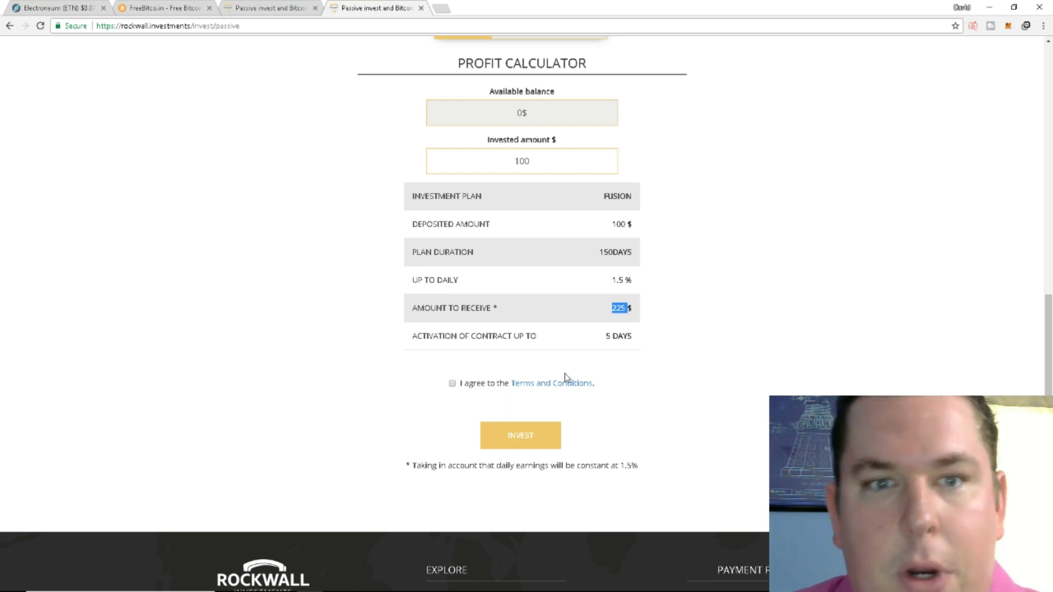
pyautogui.moveTo(476, 335)
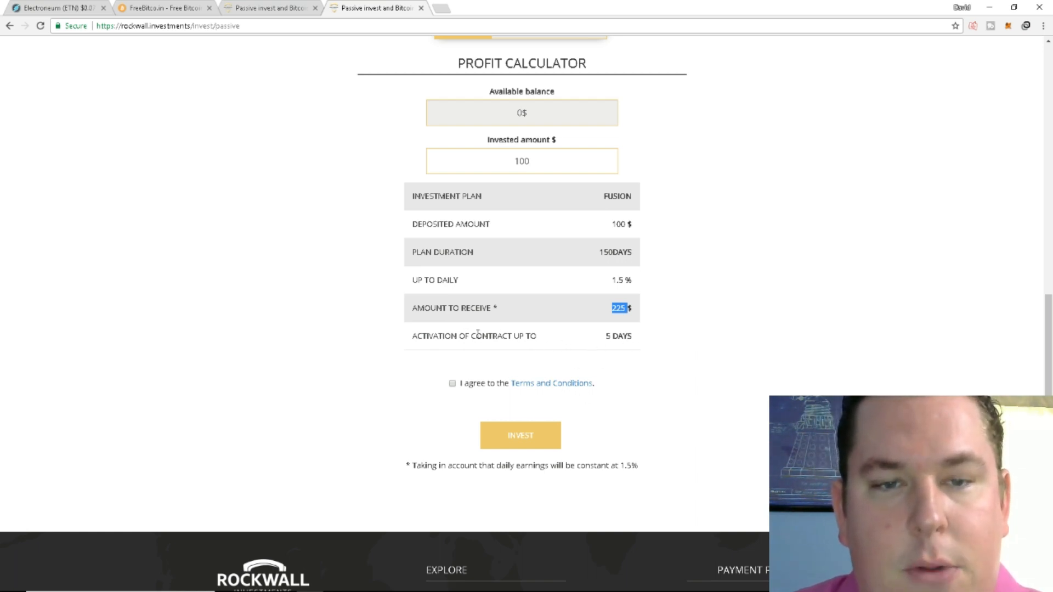
pyautogui.moveTo(638, 358)
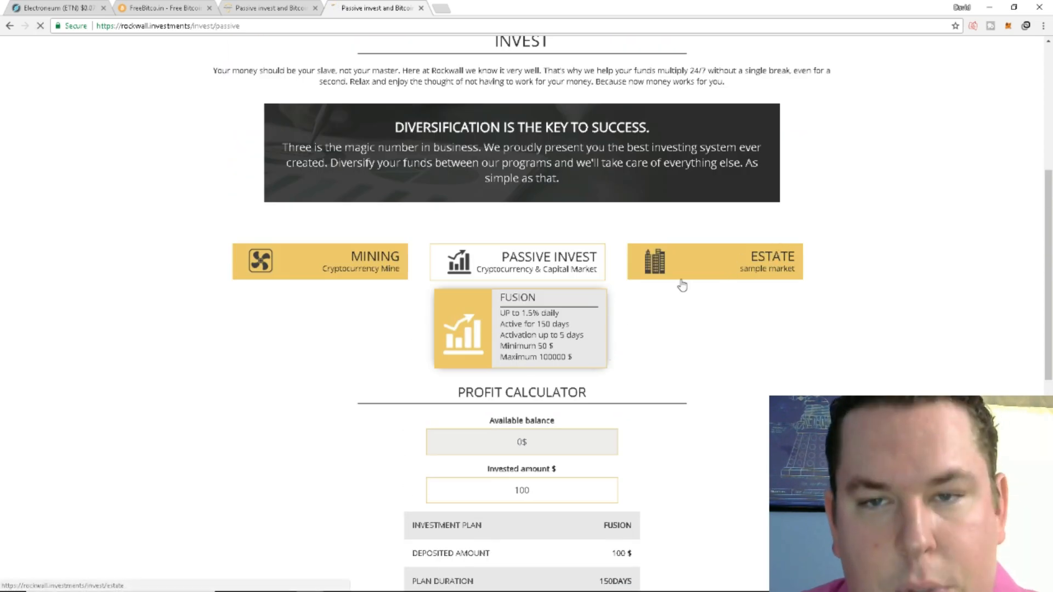
pyautogui.click(715, 262)
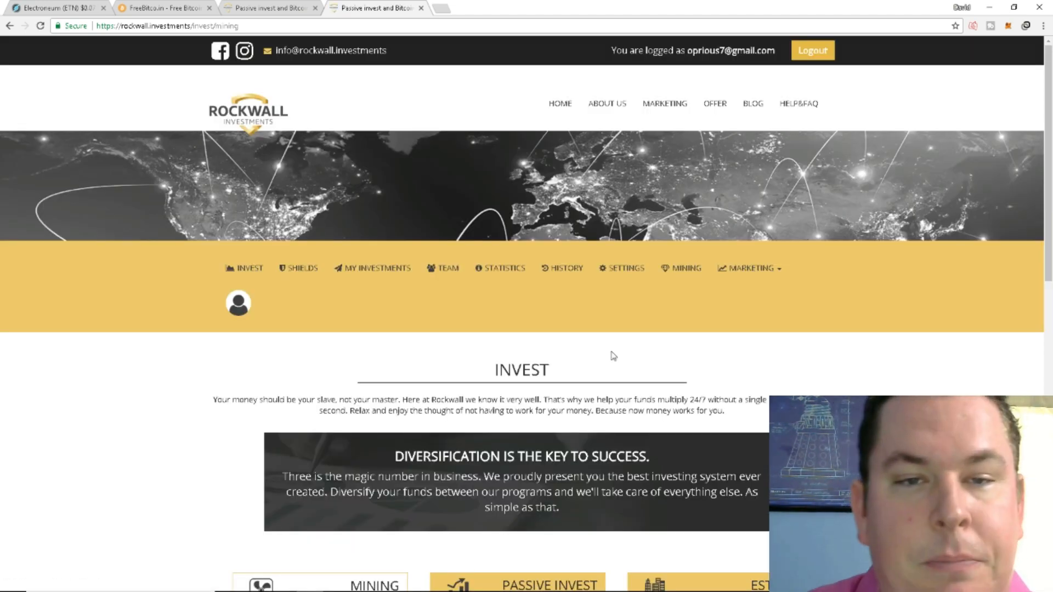
# Select SHA-256 to list the BTC Mini, Large and Premium packages with per-GH/s prices
pyautogui.scroll(-3)
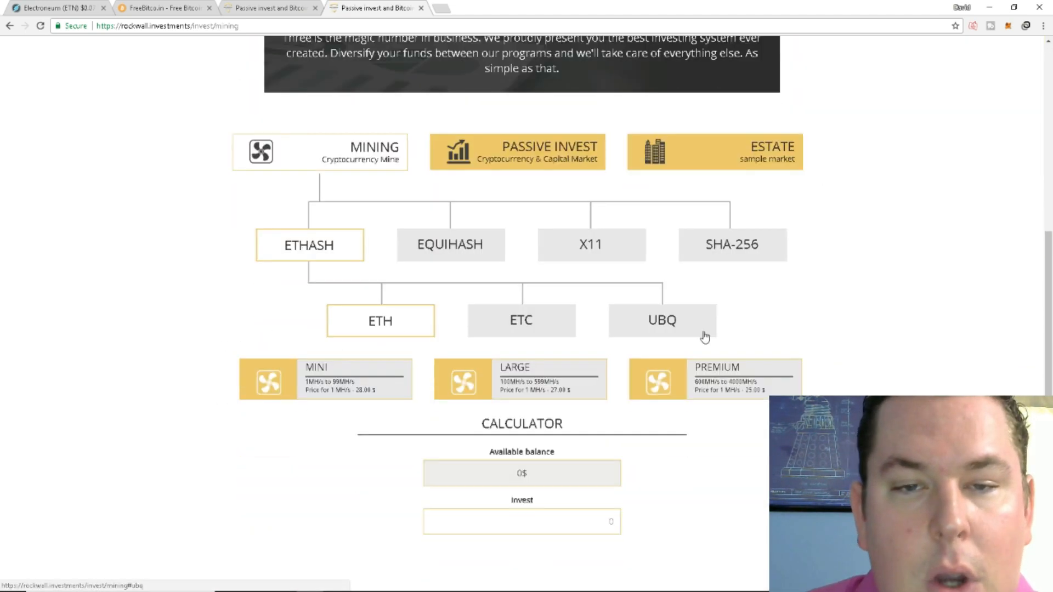
pyautogui.click(732, 244)
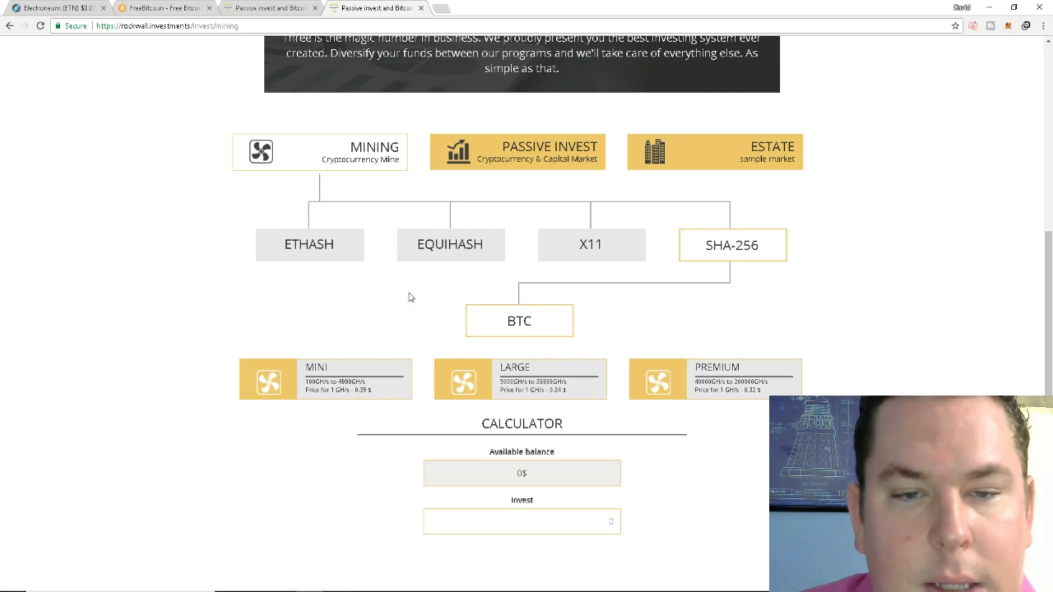
pyautogui.scroll(-3)
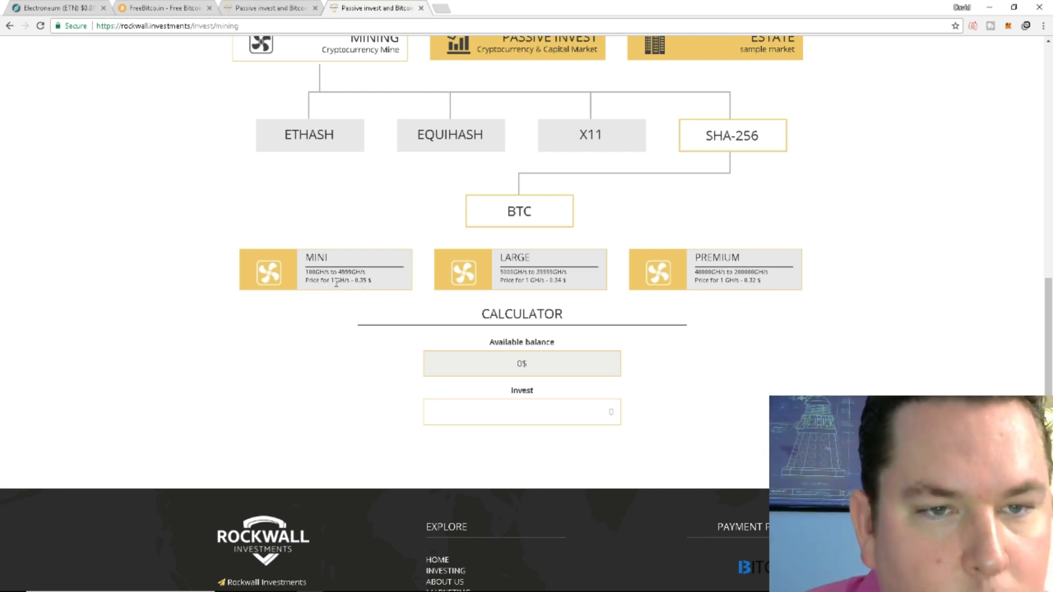
pyautogui.moveTo(373, 292)
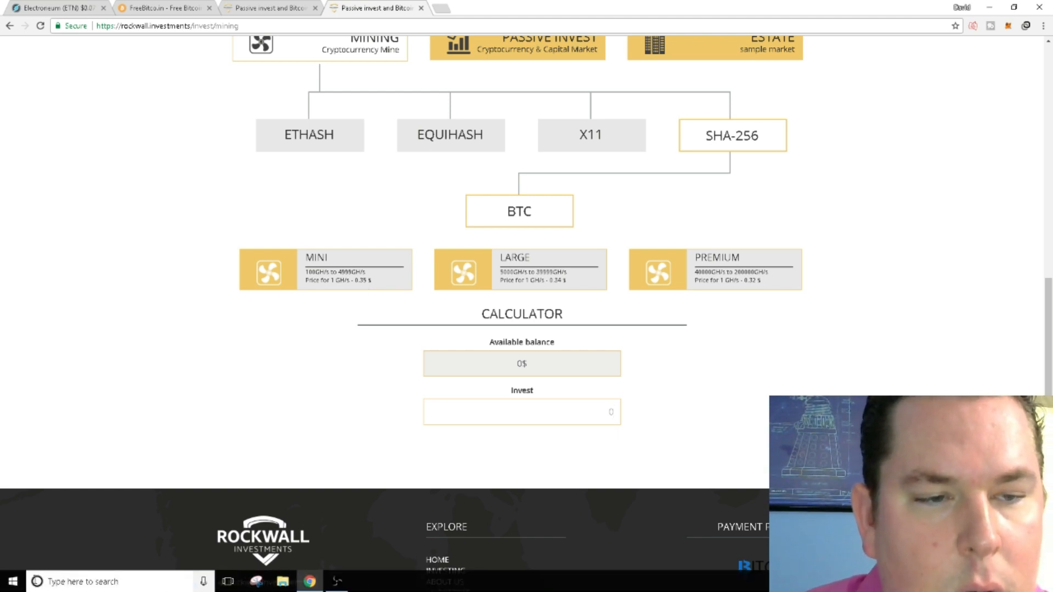
pyautogui.click(11, 581)
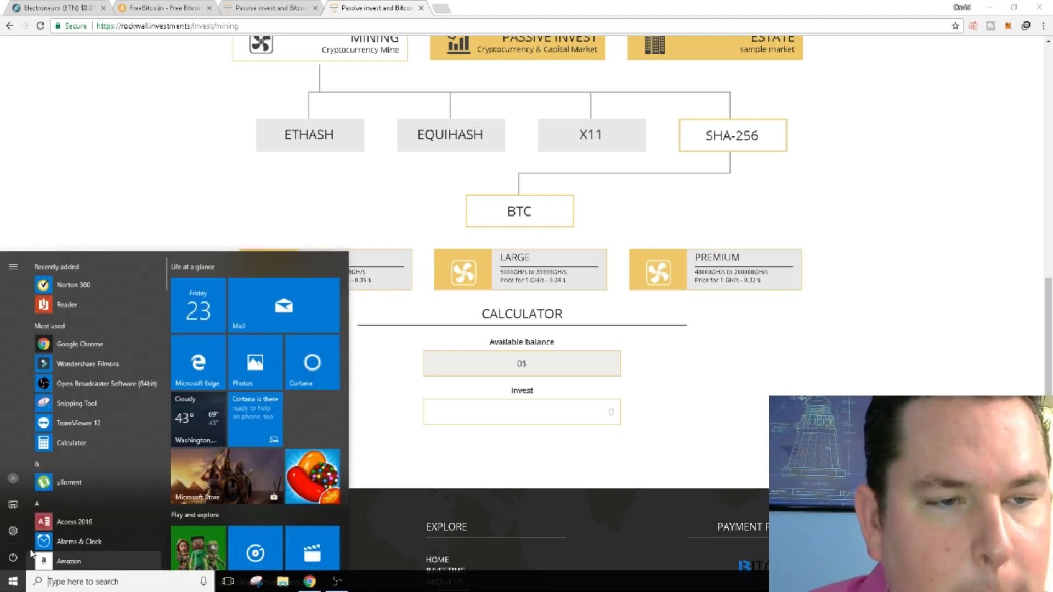
pyautogui.click(70, 443)
pyautogui.write('3.5')
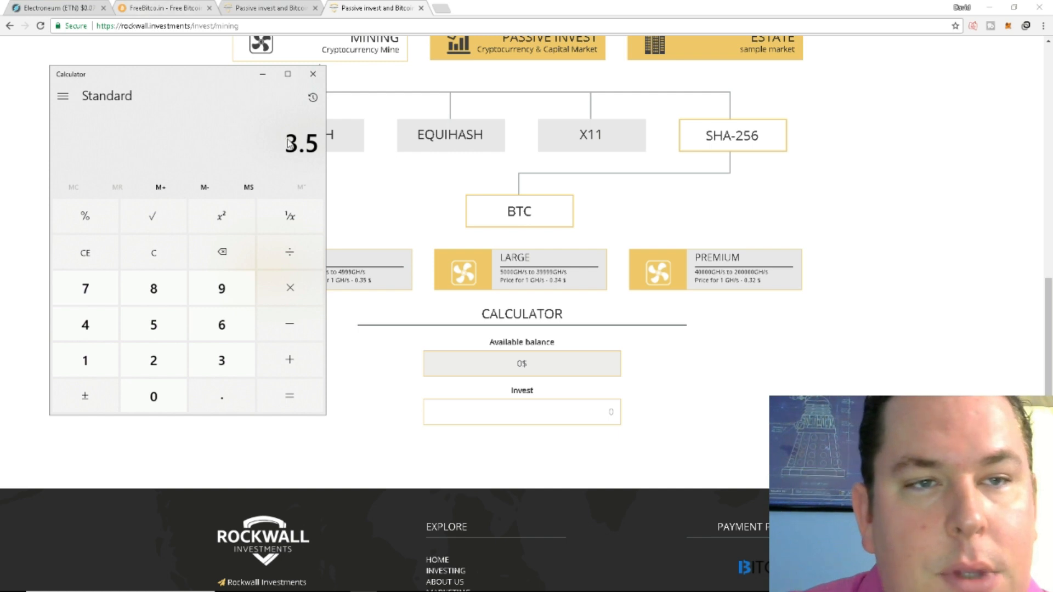
pyautogui.click(312, 74)
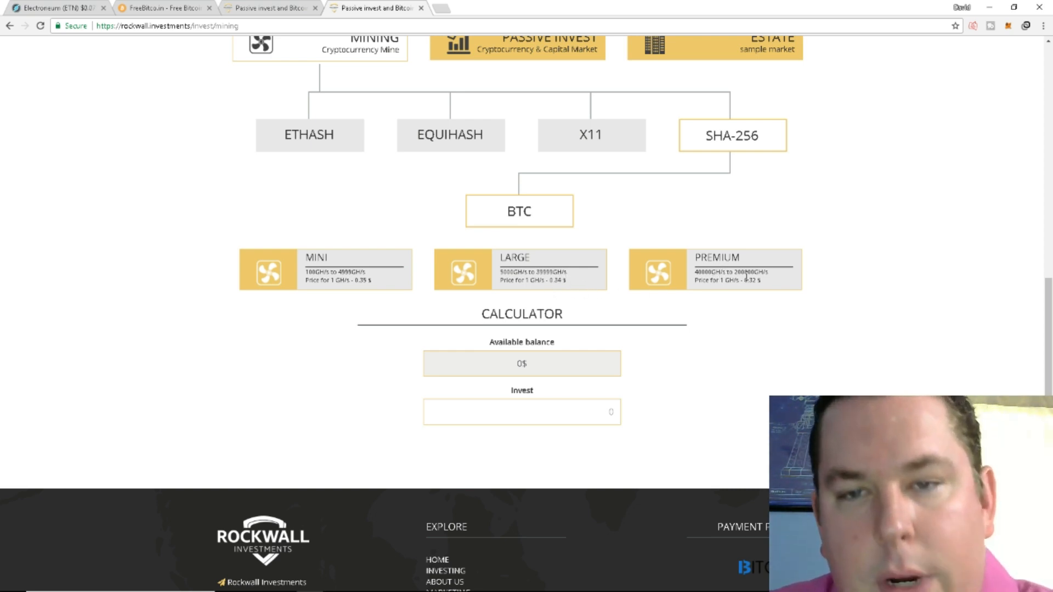
pyautogui.moveTo(630, 396)
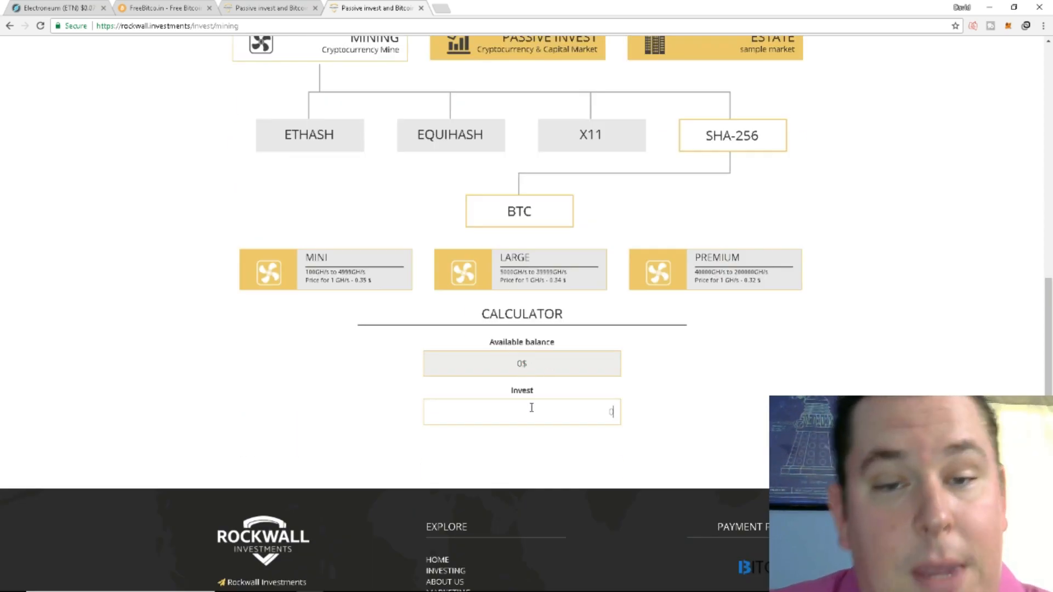
# Enter $100 in the mining calculator, giving a MINI 285 GH/s plan for 730 days
pyautogui.write('100')
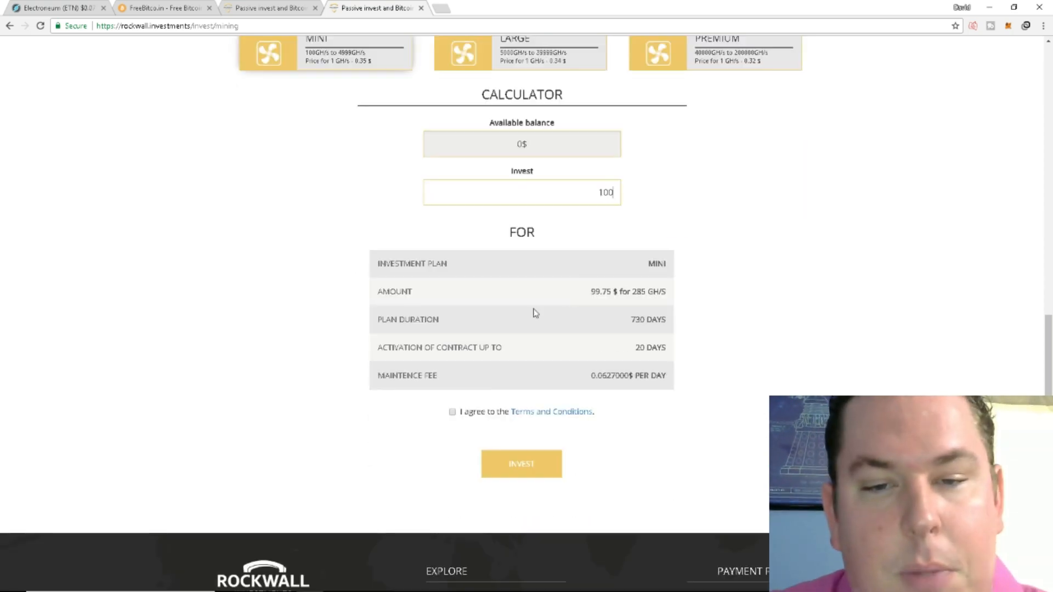
pyautogui.moveTo(515, 253)
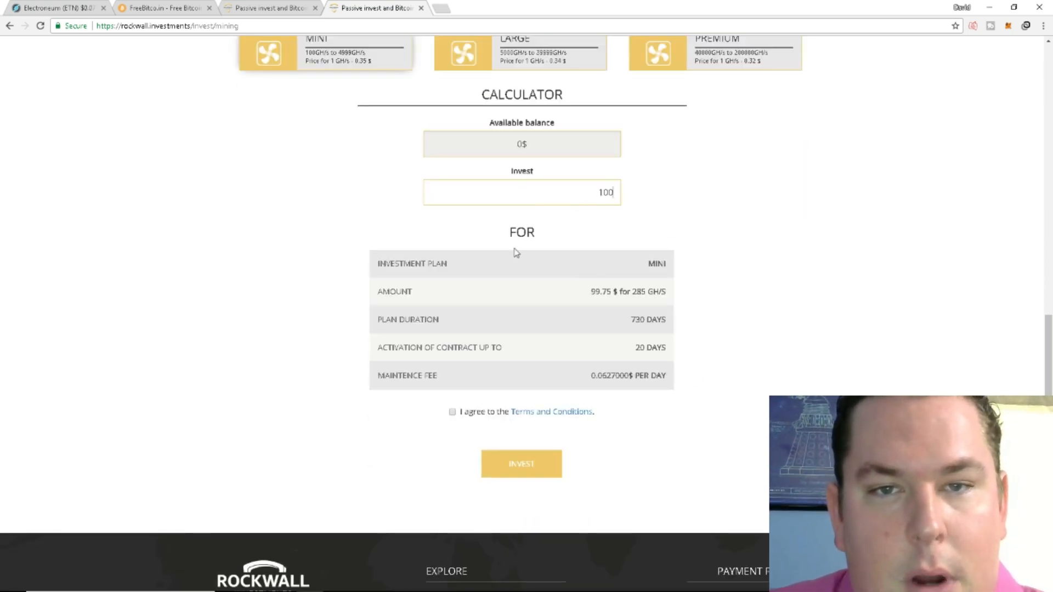
pyautogui.moveTo(611, 305)
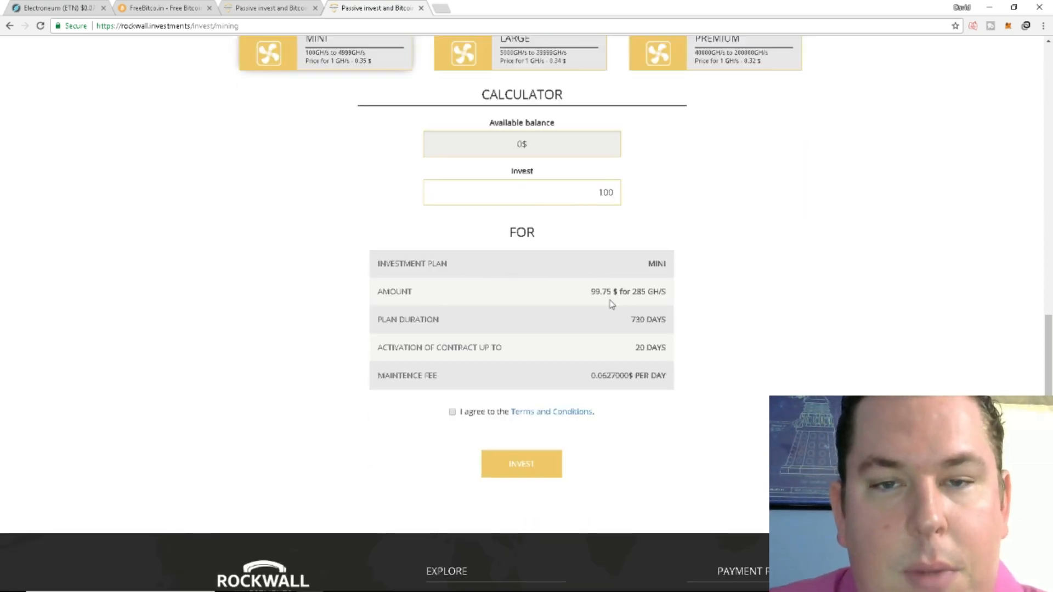
pyautogui.moveTo(650, 307)
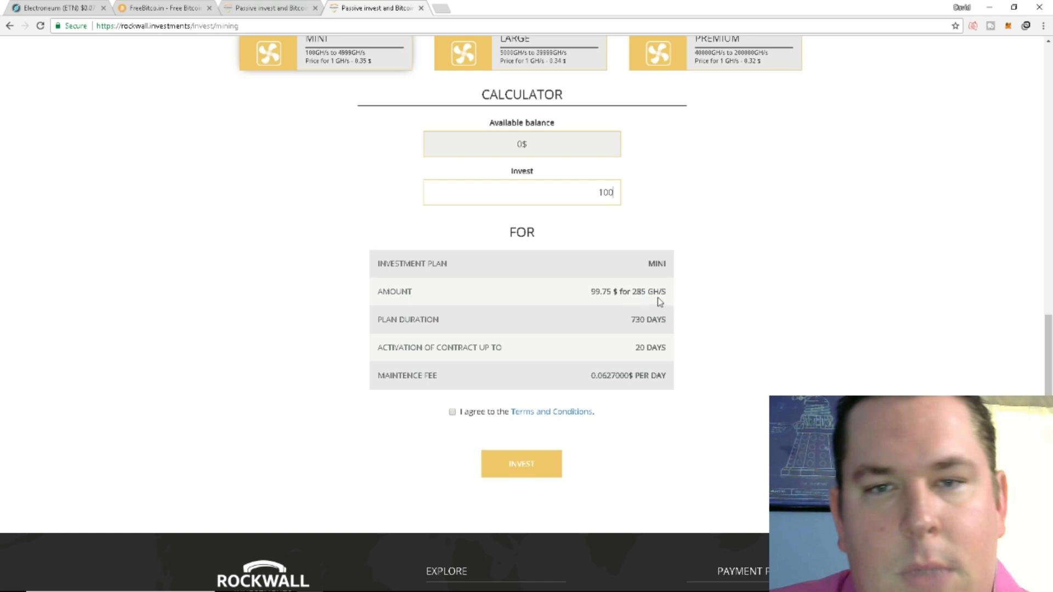
pyautogui.moveTo(662, 338)
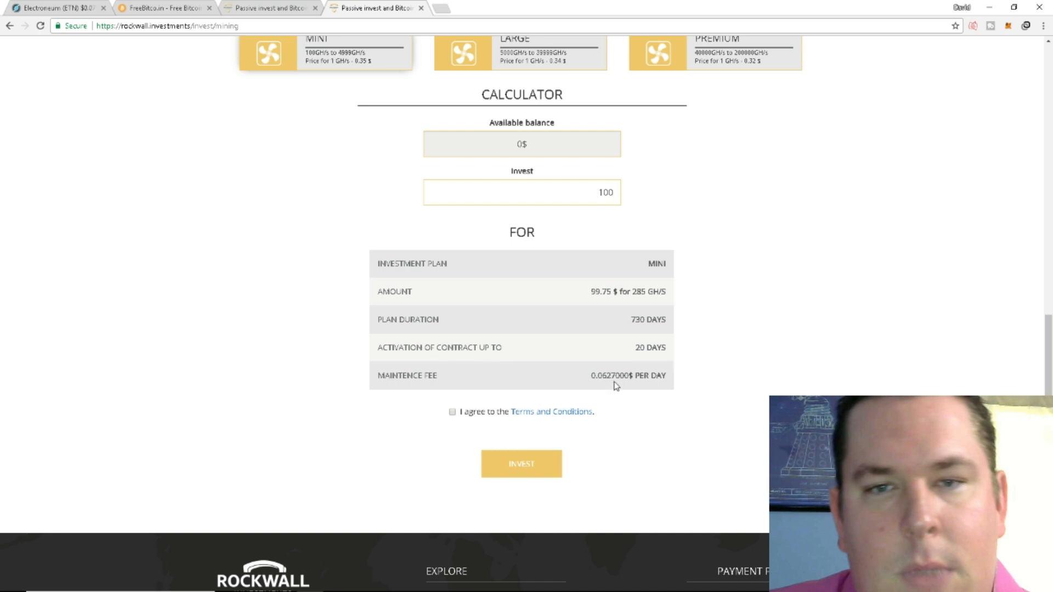
pyautogui.doubleClick(633, 320)
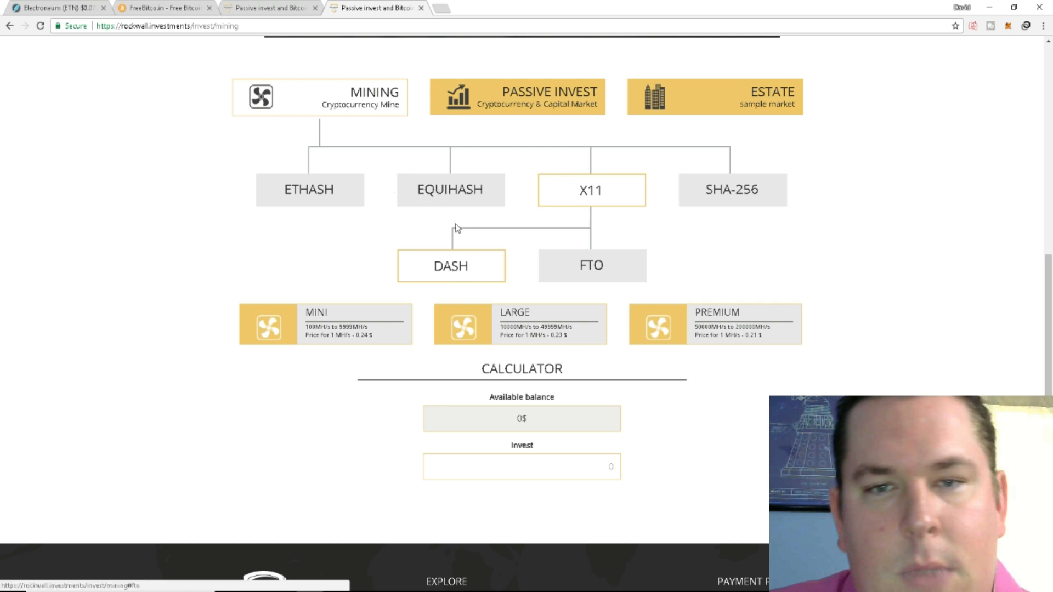
# Select the ETHASH algorithm to list ETH, ETC and UBQ plans priced per MH/s
pyautogui.click(309, 190)
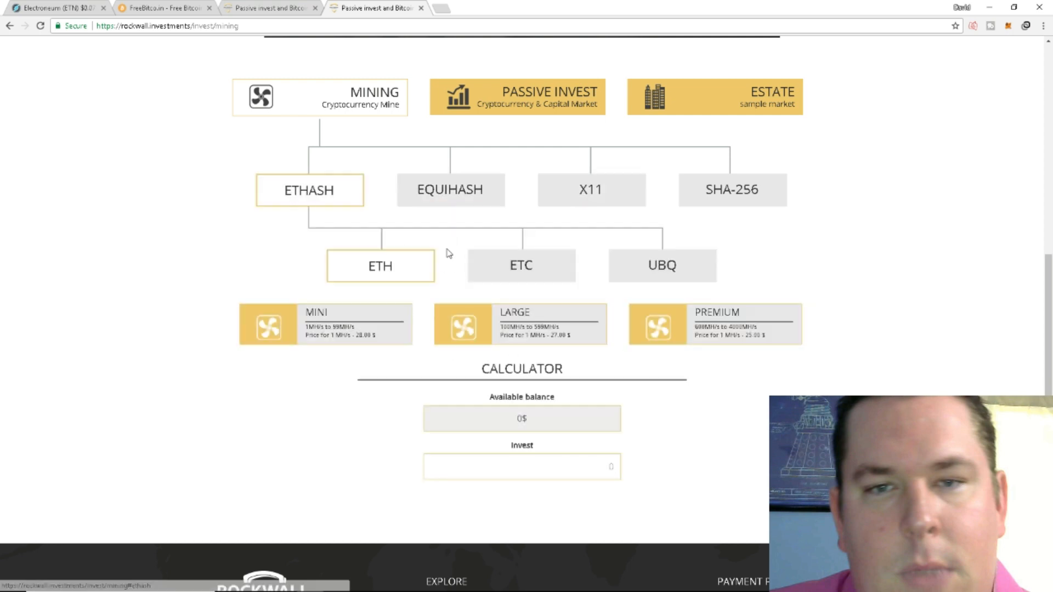
pyautogui.moveTo(522, 266)
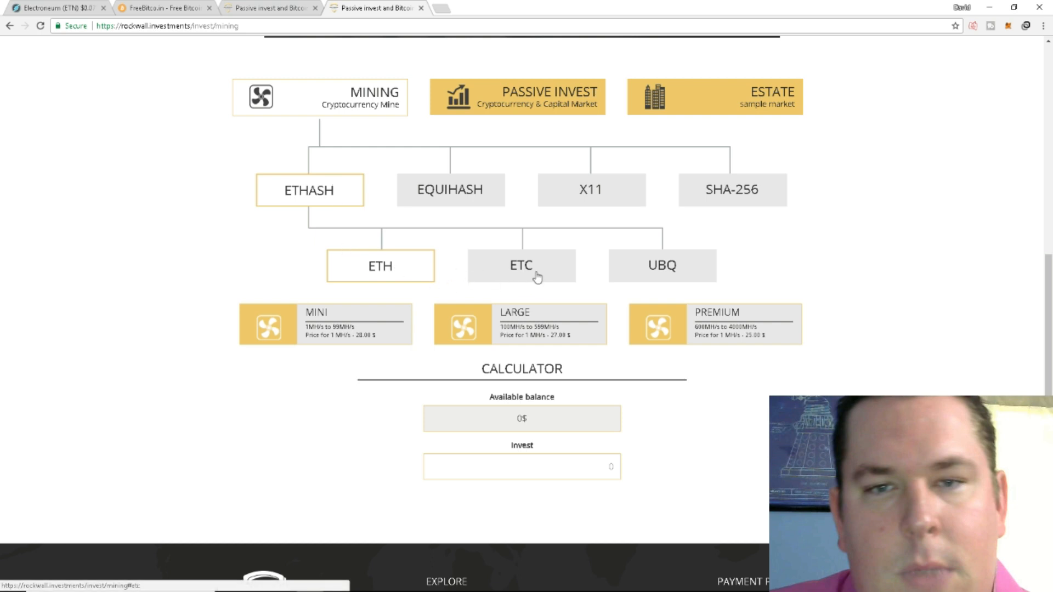
pyautogui.moveTo(325, 344)
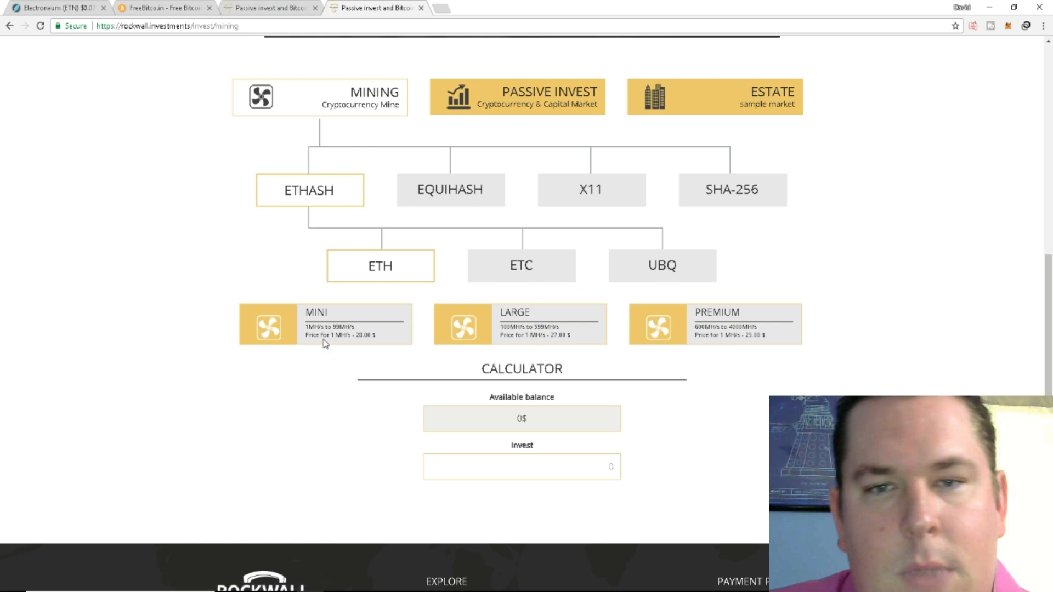
pyautogui.moveTo(343, 345)
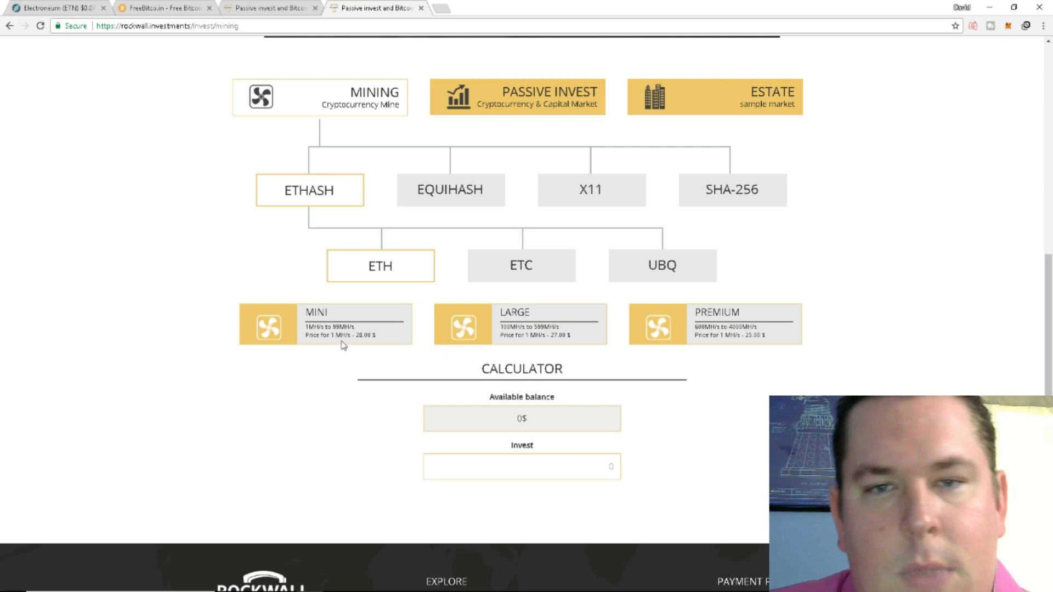
pyautogui.moveTo(357, 345)
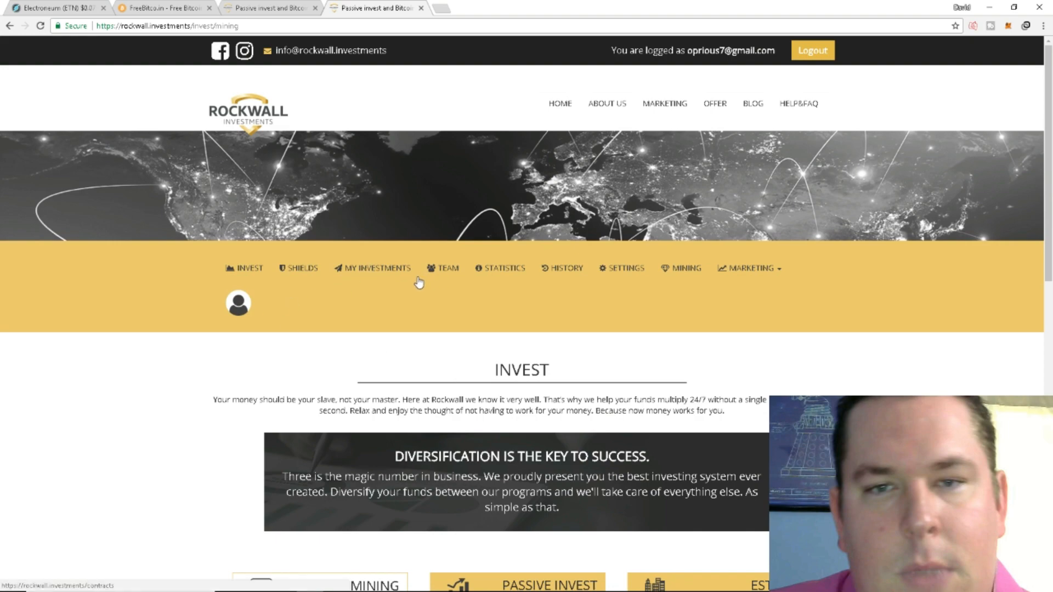
# Open the Shields page and scroll through its commission tiers
pyautogui.click(299, 269)
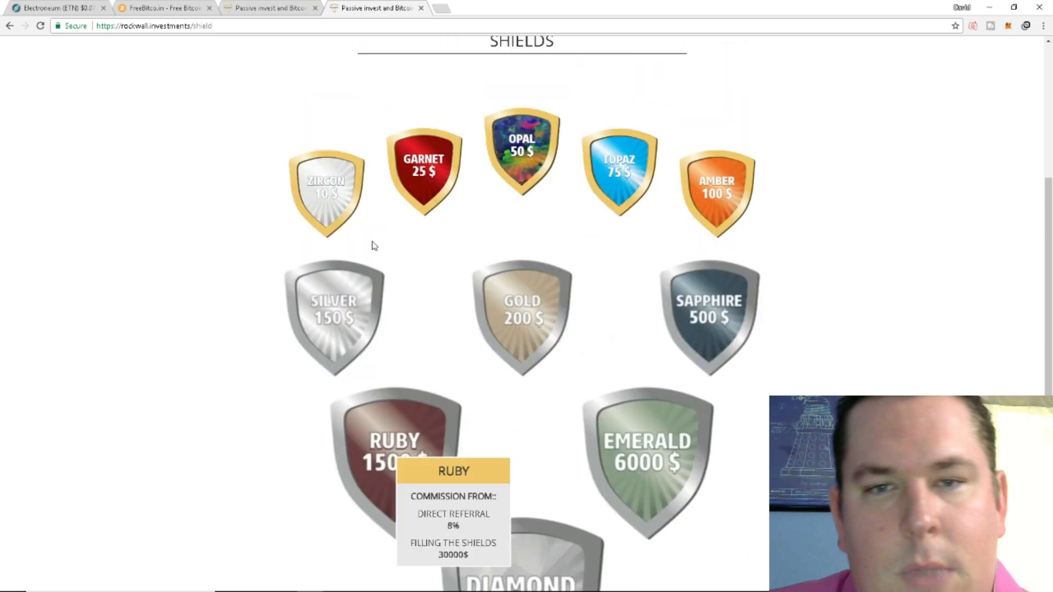
pyautogui.moveTo(424, 171)
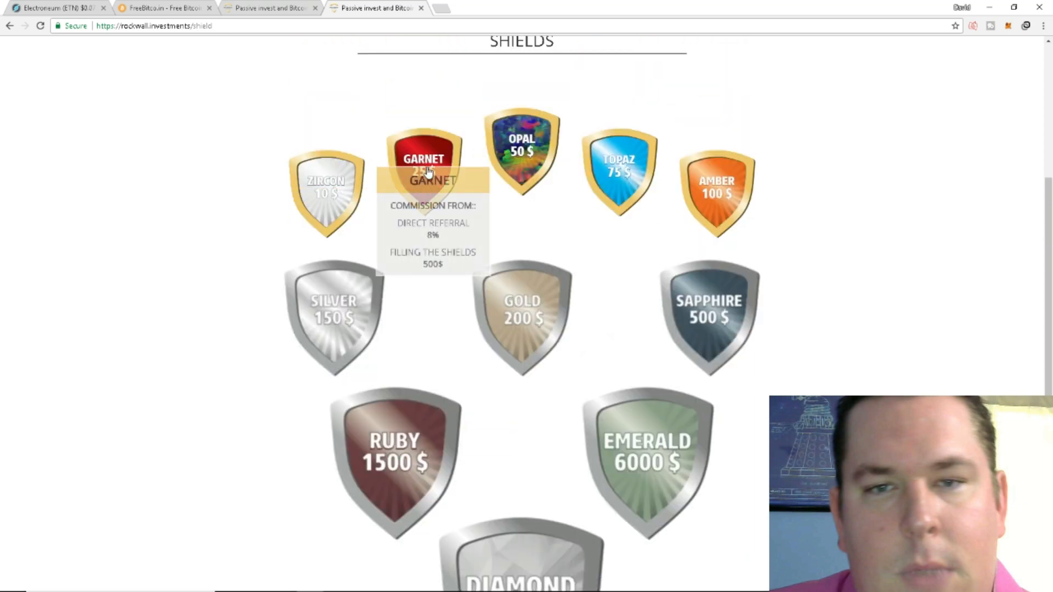
pyautogui.scroll(-3)
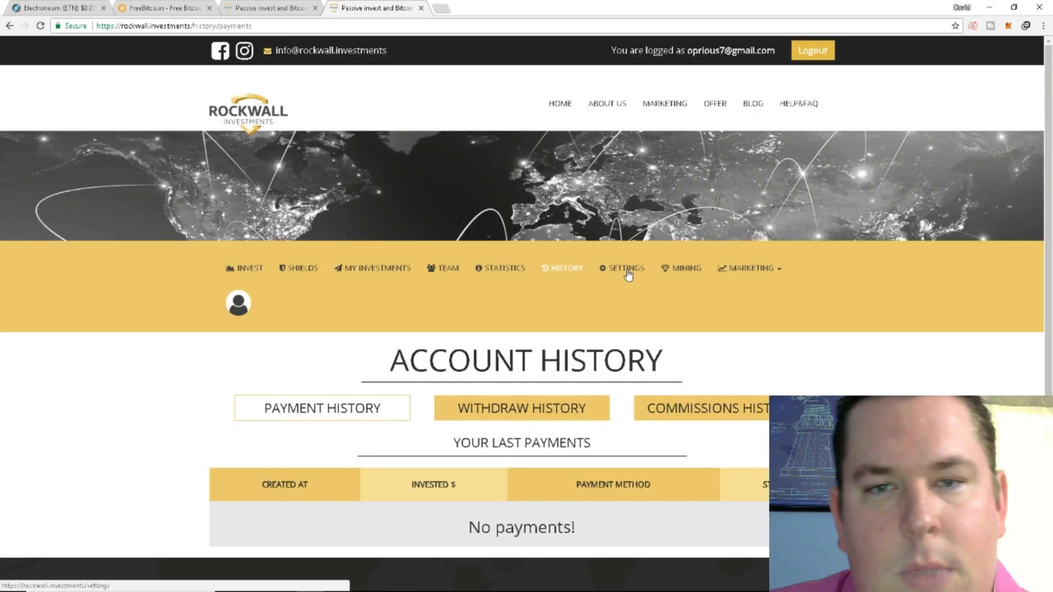
# Browse the Settings and Mining pages, then open Marketing > Baners
pyautogui.click(625, 268)
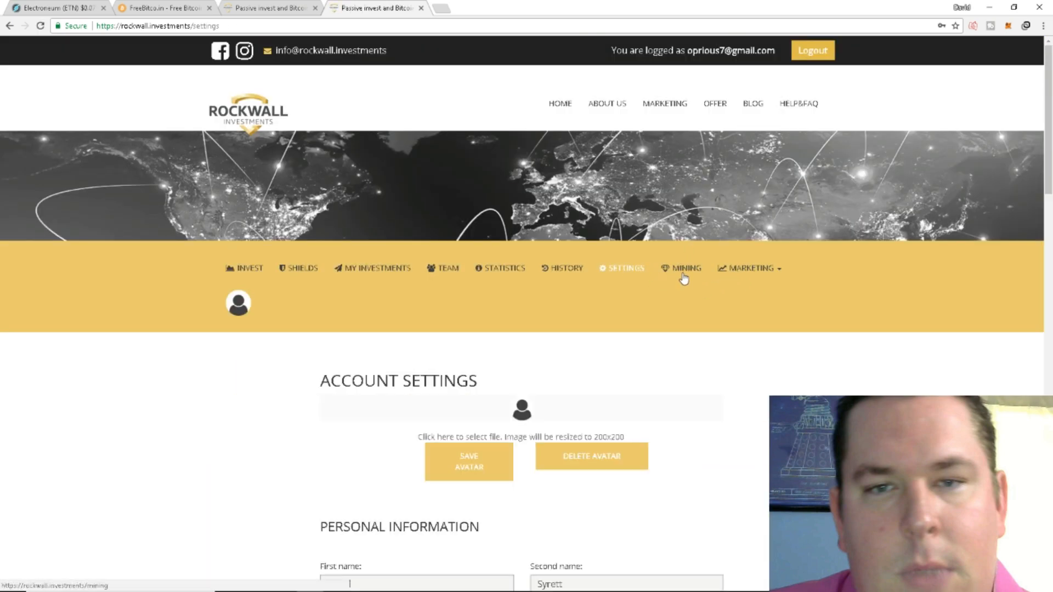
pyautogui.click(681, 268)
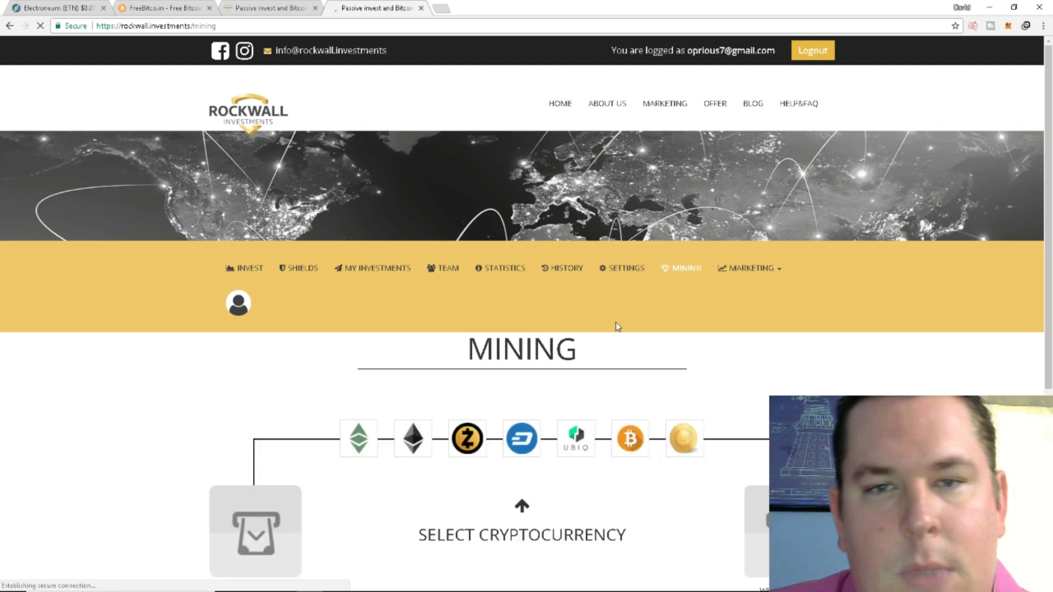
pyautogui.scroll(-3)
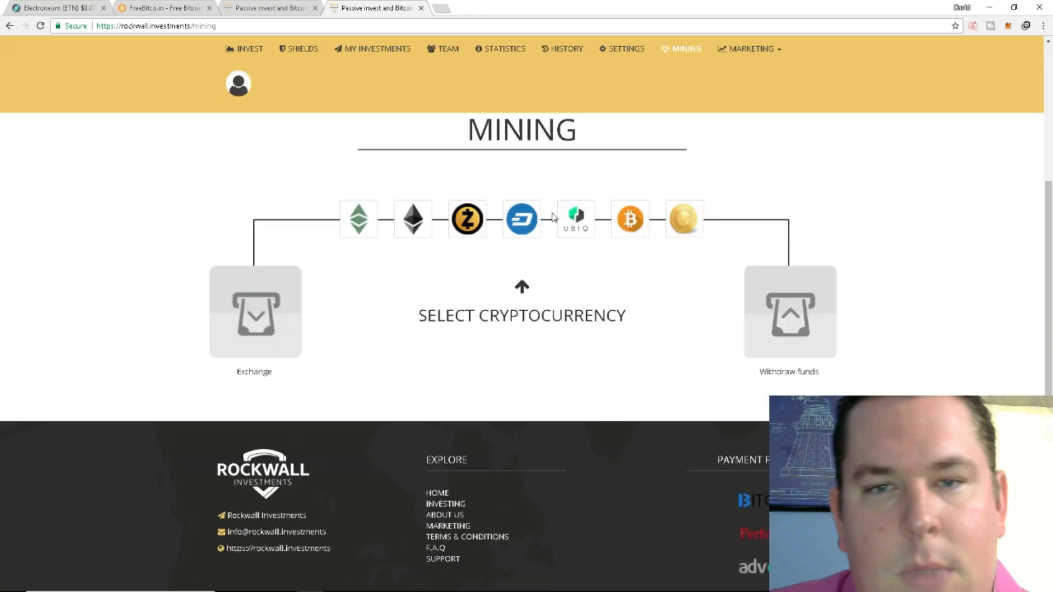
pyautogui.scroll(-3)
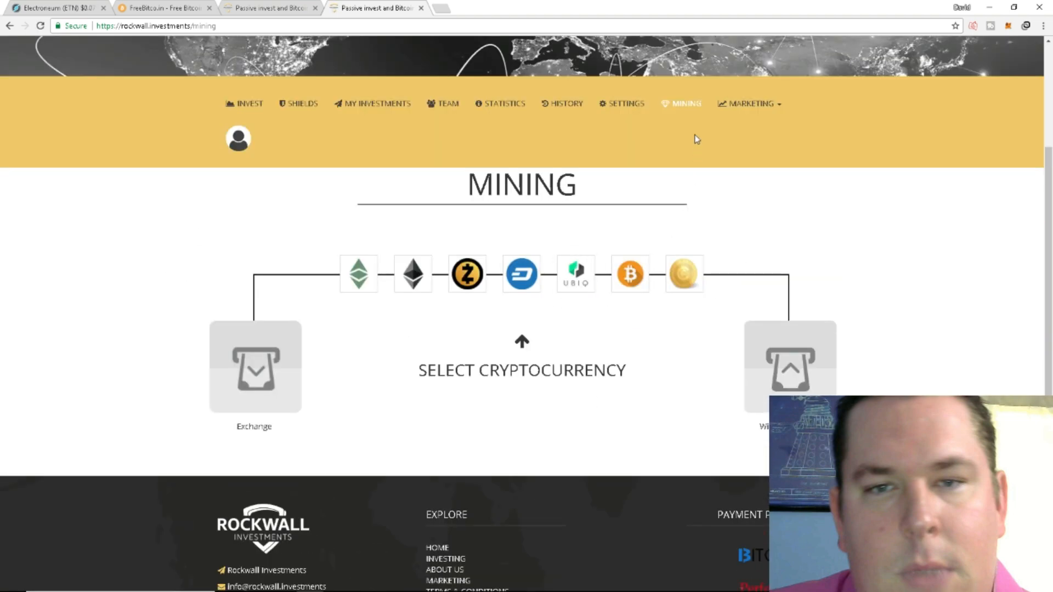
pyautogui.click(748, 104)
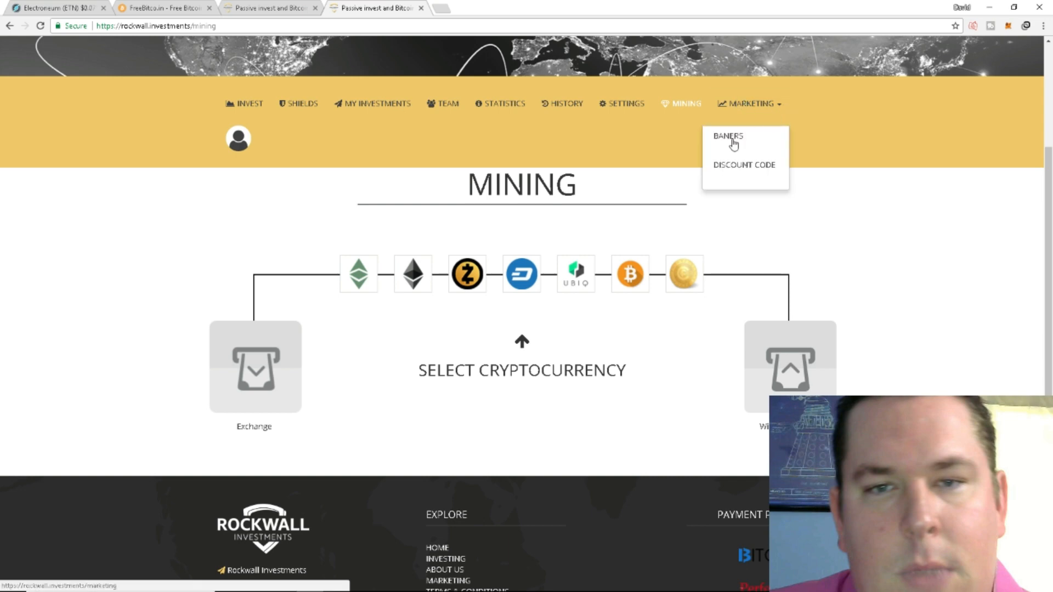
pyautogui.click(728, 135)
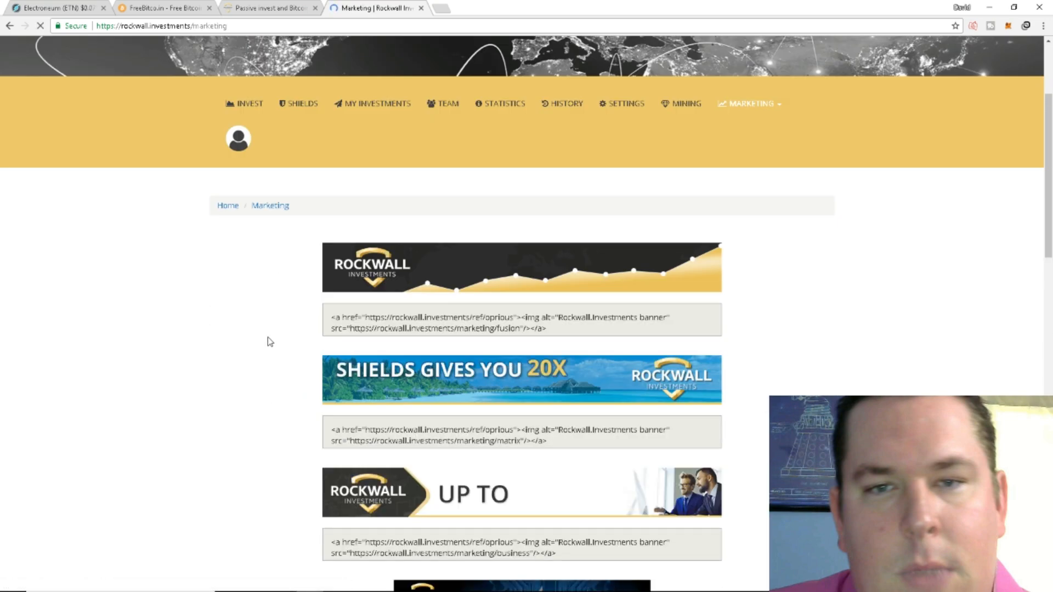
# Scroll the marketing banners page, then return to the Invest page
pyautogui.scroll(-3)
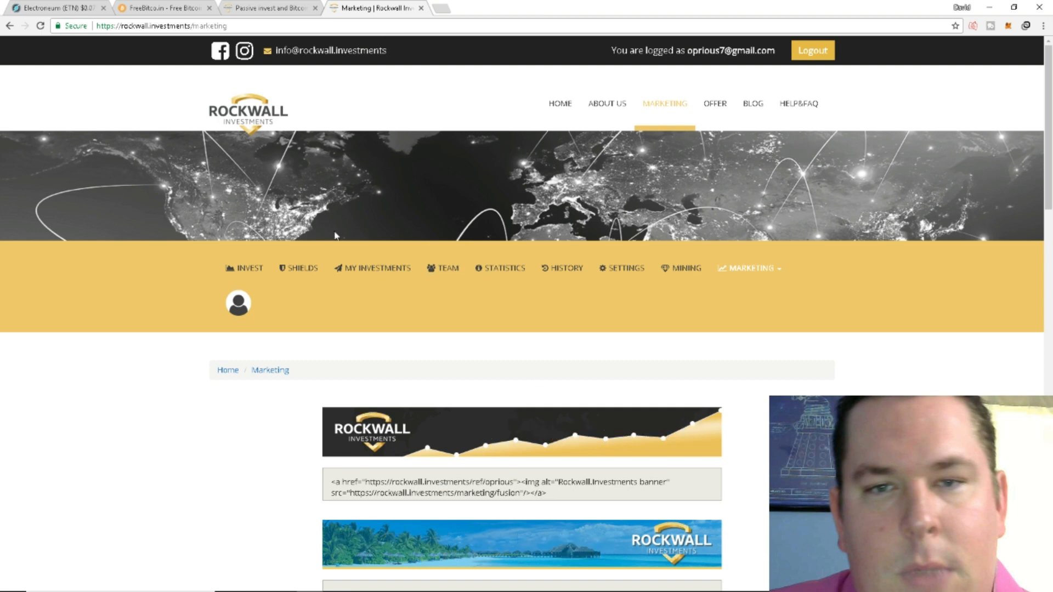
pyautogui.click(248, 268)
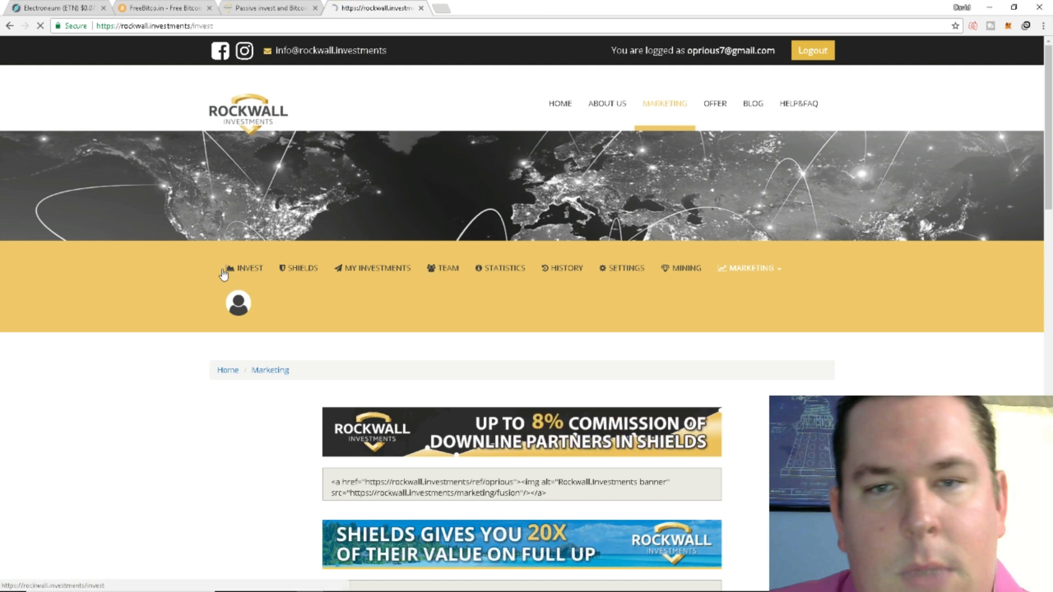
pyautogui.click(246, 268)
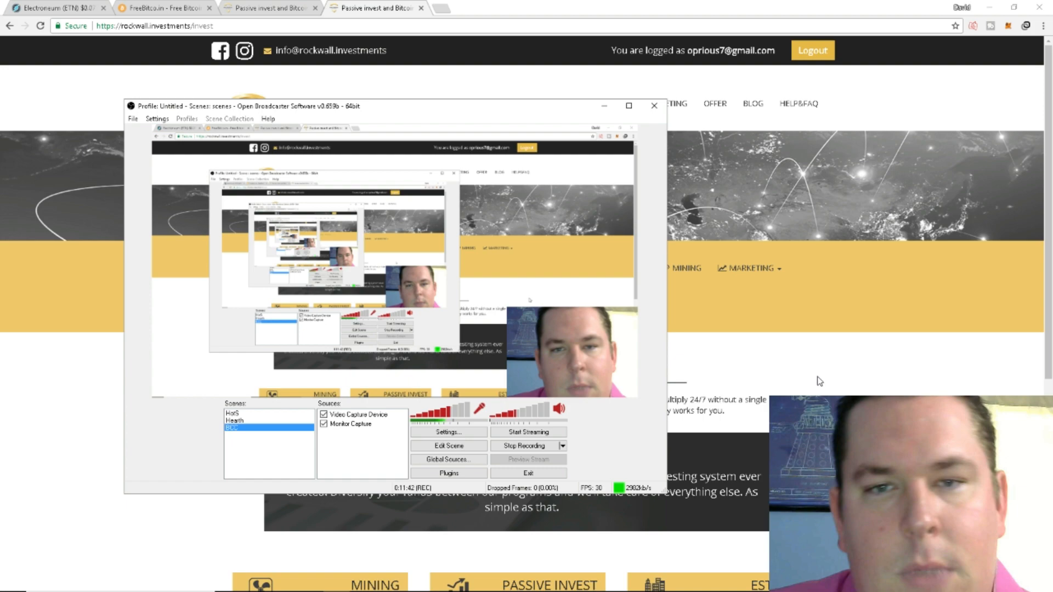
# On FreeBitco.in, pass the reCAPTCHA and claim the free roll, raising balance to 0.00022281 BTC
pyautogui.click(164, 7)
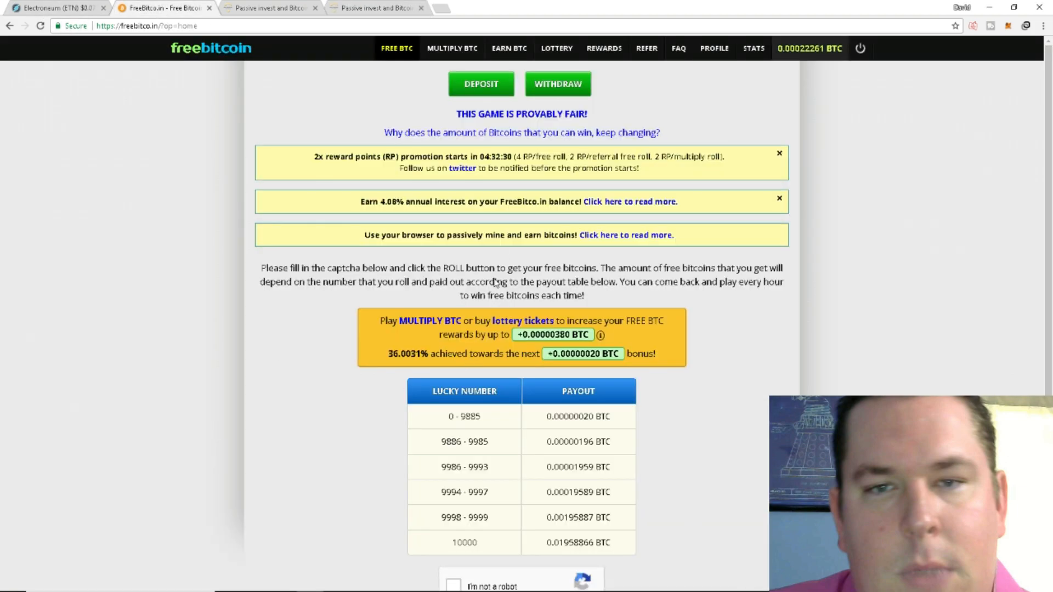
pyautogui.scroll(-3)
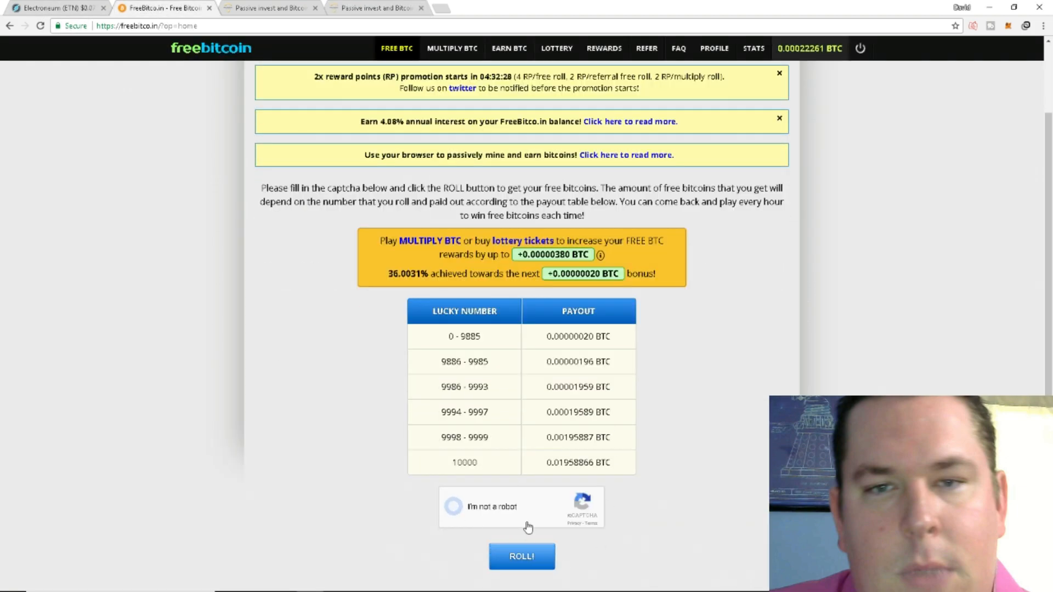
pyautogui.click(521, 557)
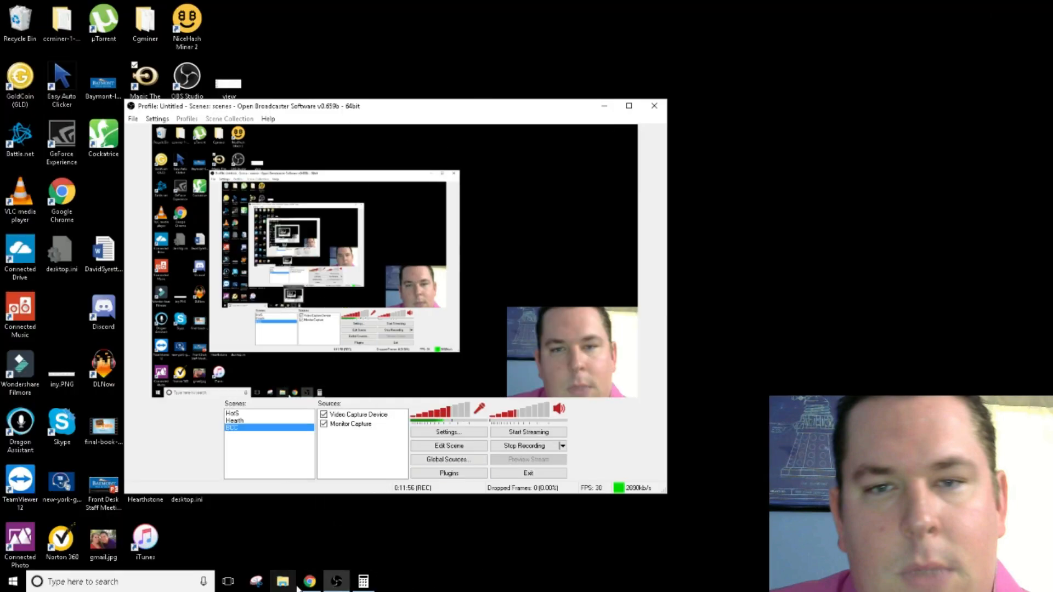
pyautogui.click(308, 581)
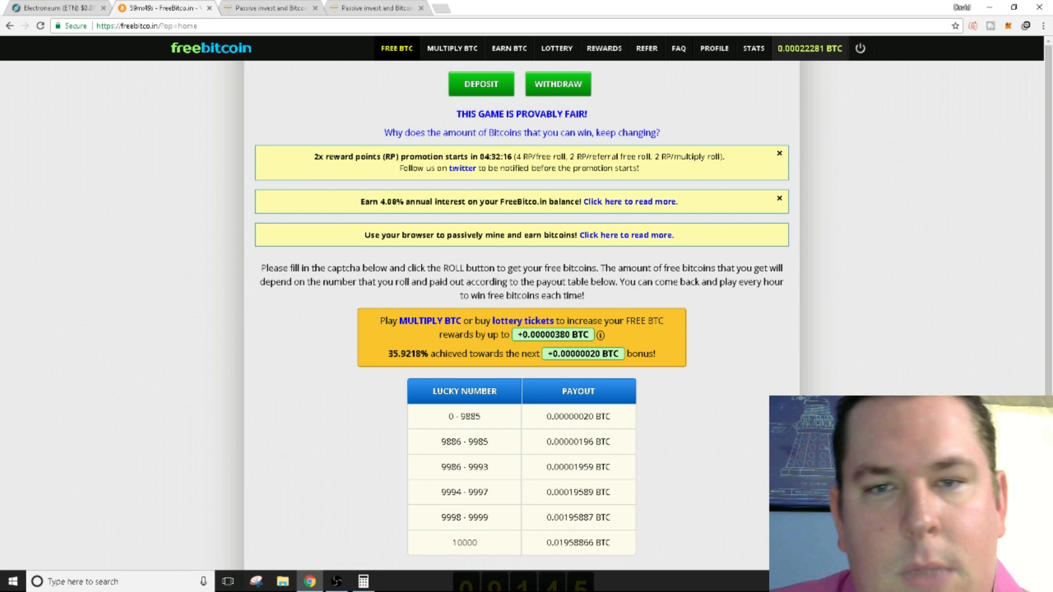